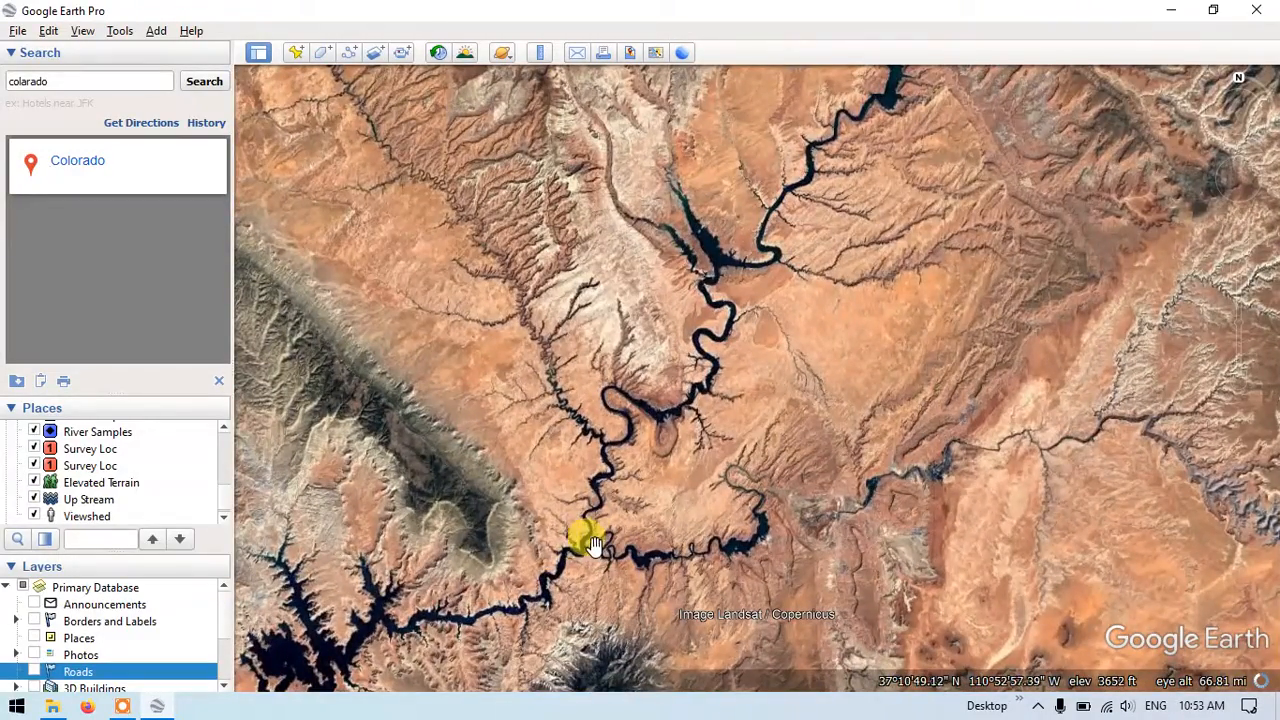
Frame the map close over the tightly meandering river stretch near the Colorado placemark.
{"action": "scroll", "scroll_direction": "down", "scroll_amount": 3}
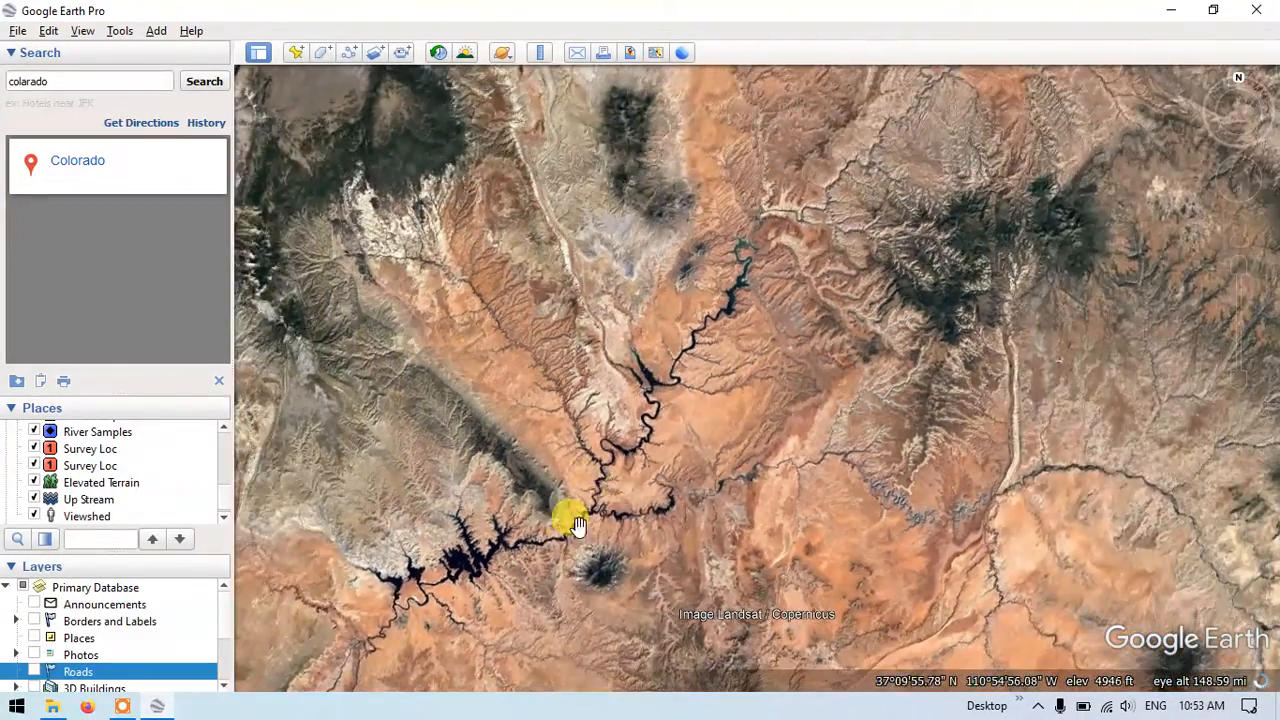
{"action": "scroll", "scroll_direction": "up", "scroll_amount": 3}
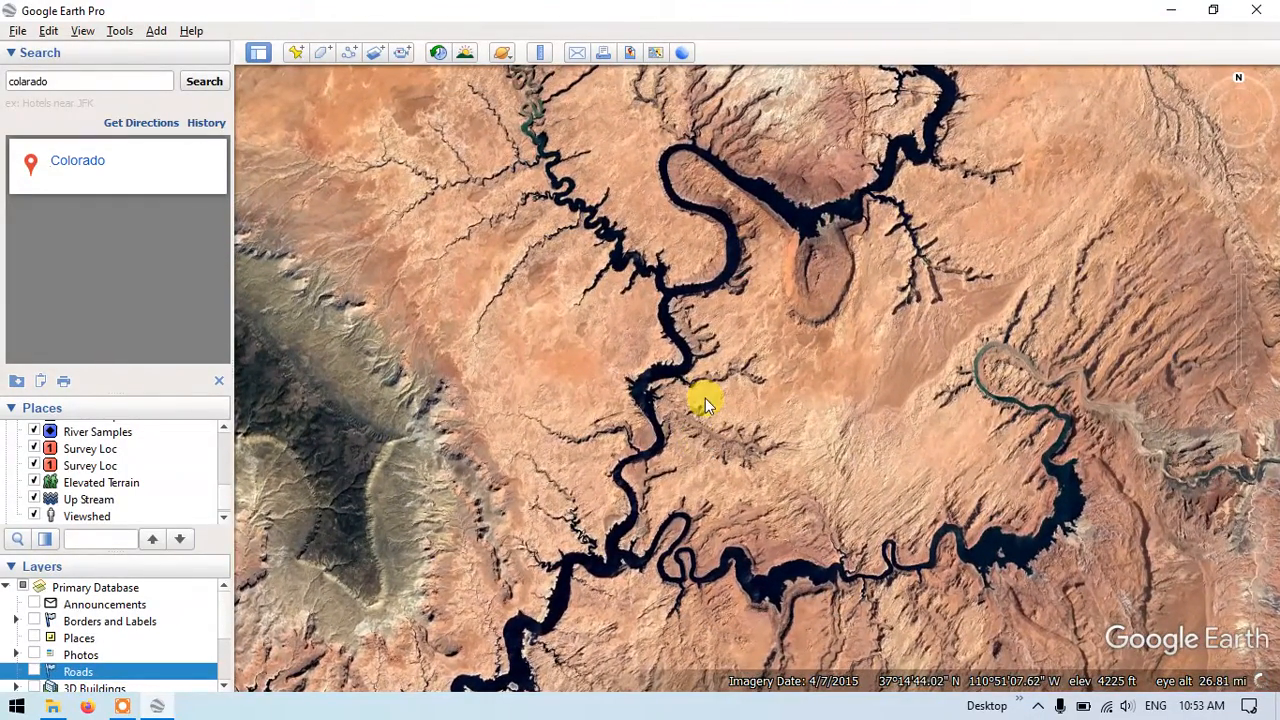
{"action": "left_click_drag", "start_coordinate": [704, 400], "coordinate": [524, 504]}
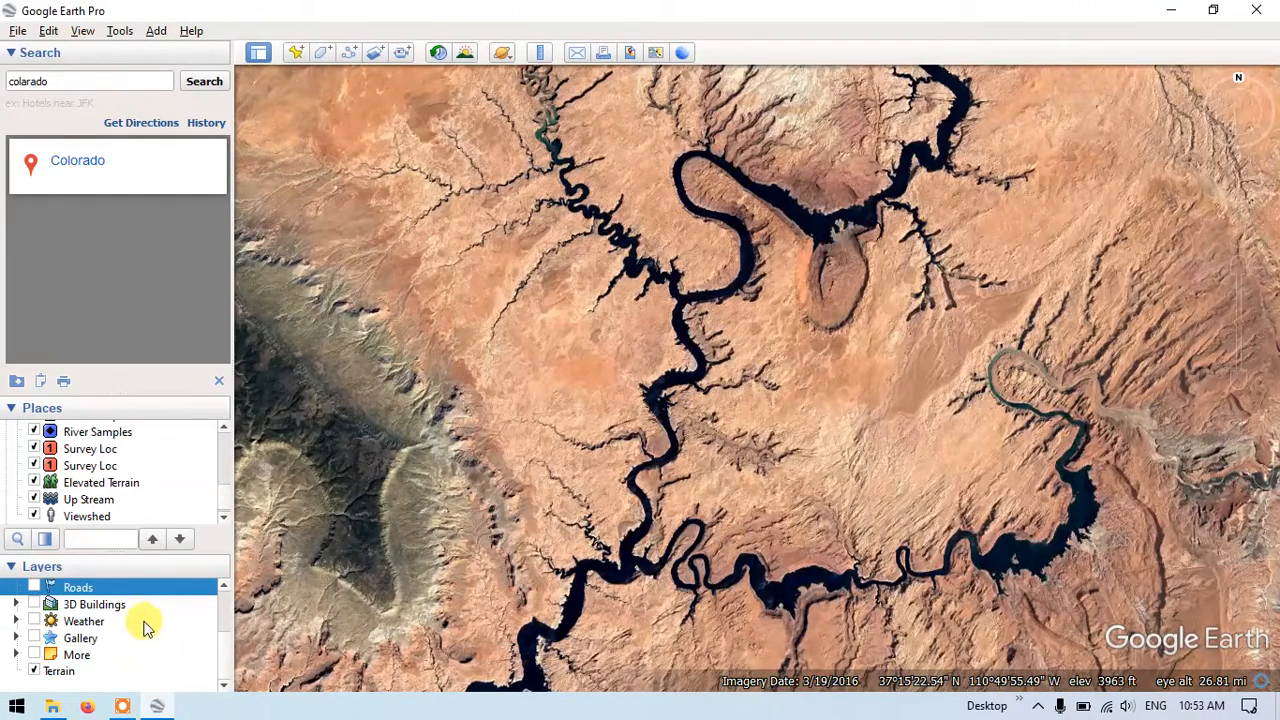
{"action": "left_click", "coordinate": [32, 670]}
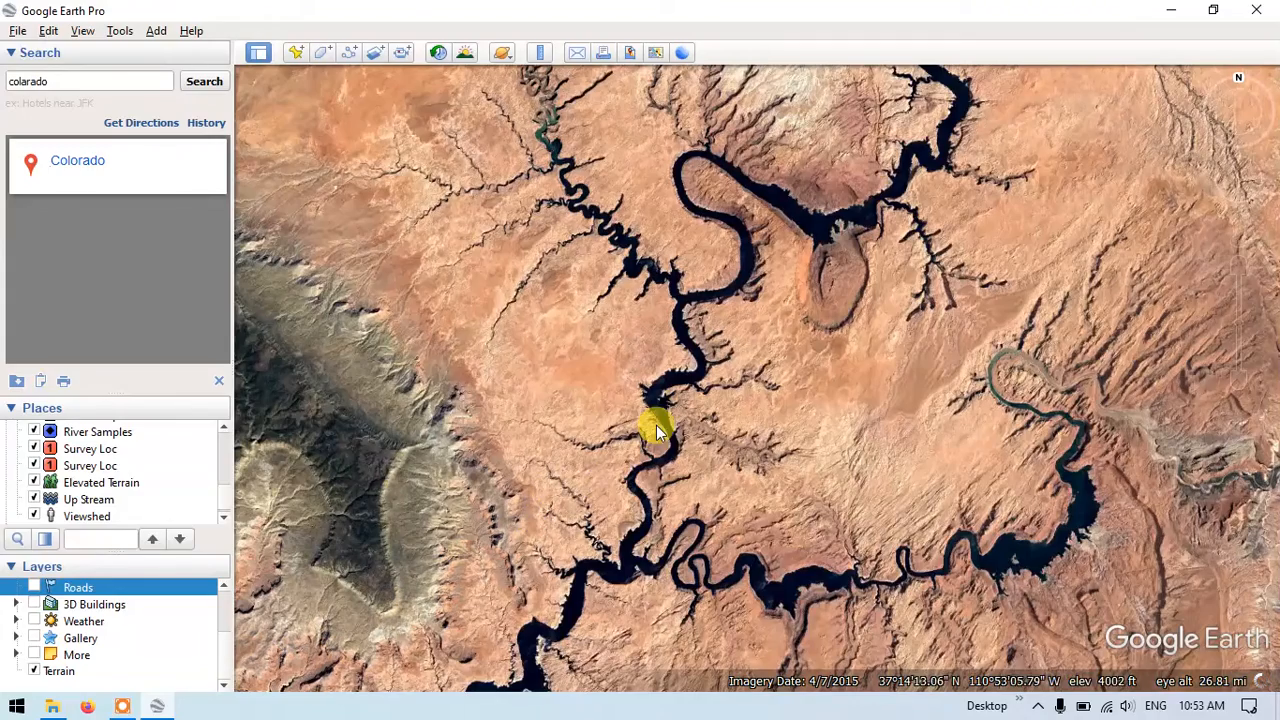
{"action": "scroll", "scroll_direction": "down", "scroll_amount": 3}
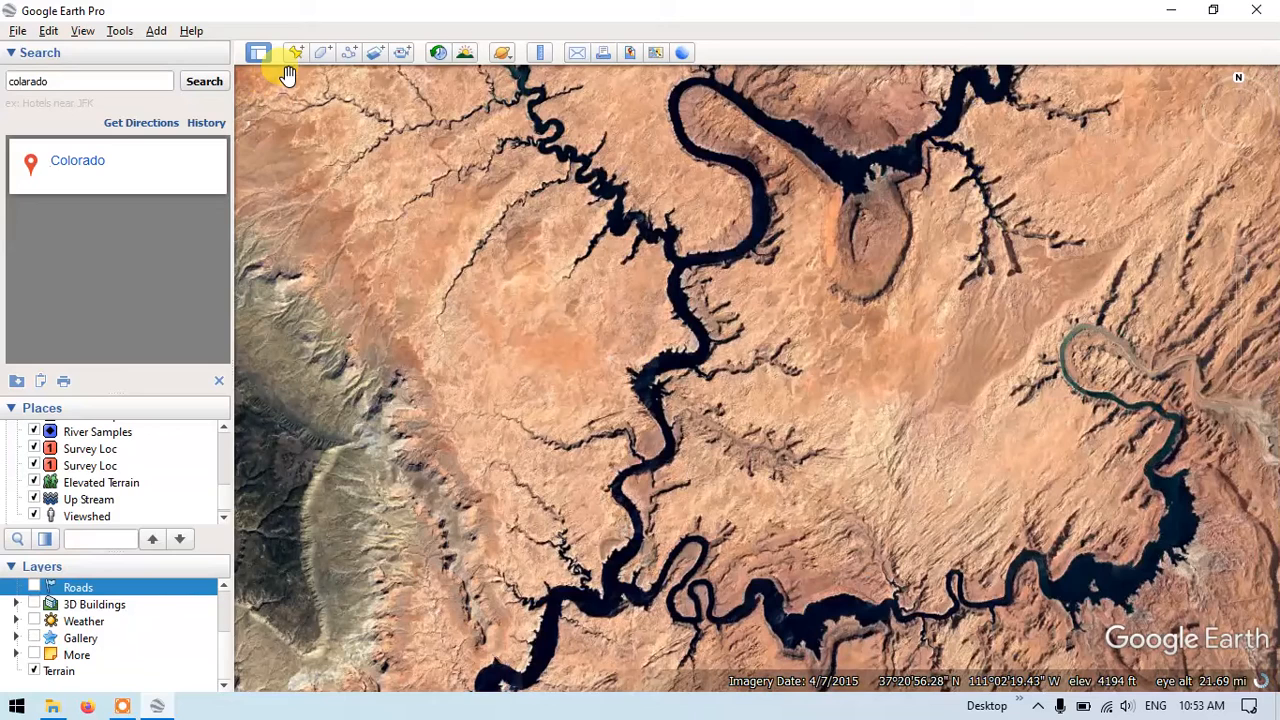
{"action": "mouse_move", "coordinate": [348, 52]}
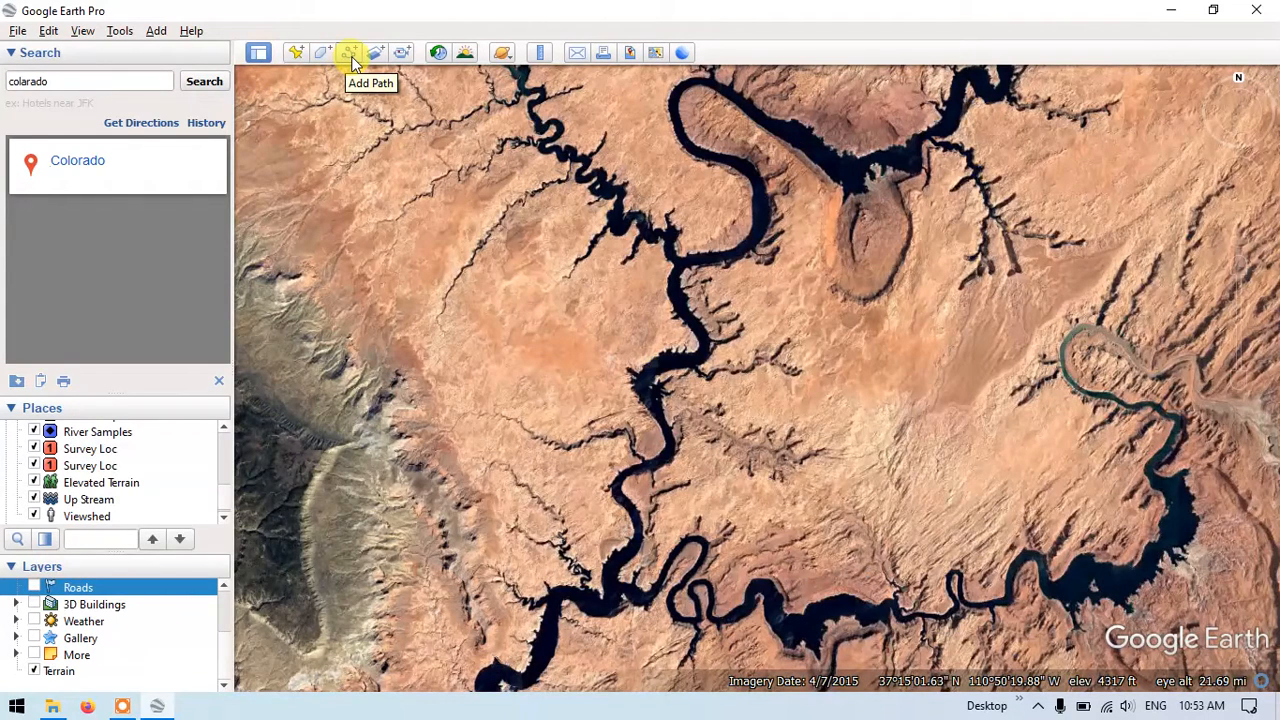
Start a new path and name it 'Cross Section' in its properties window.
{"action": "left_click", "coordinate": [348, 52]}
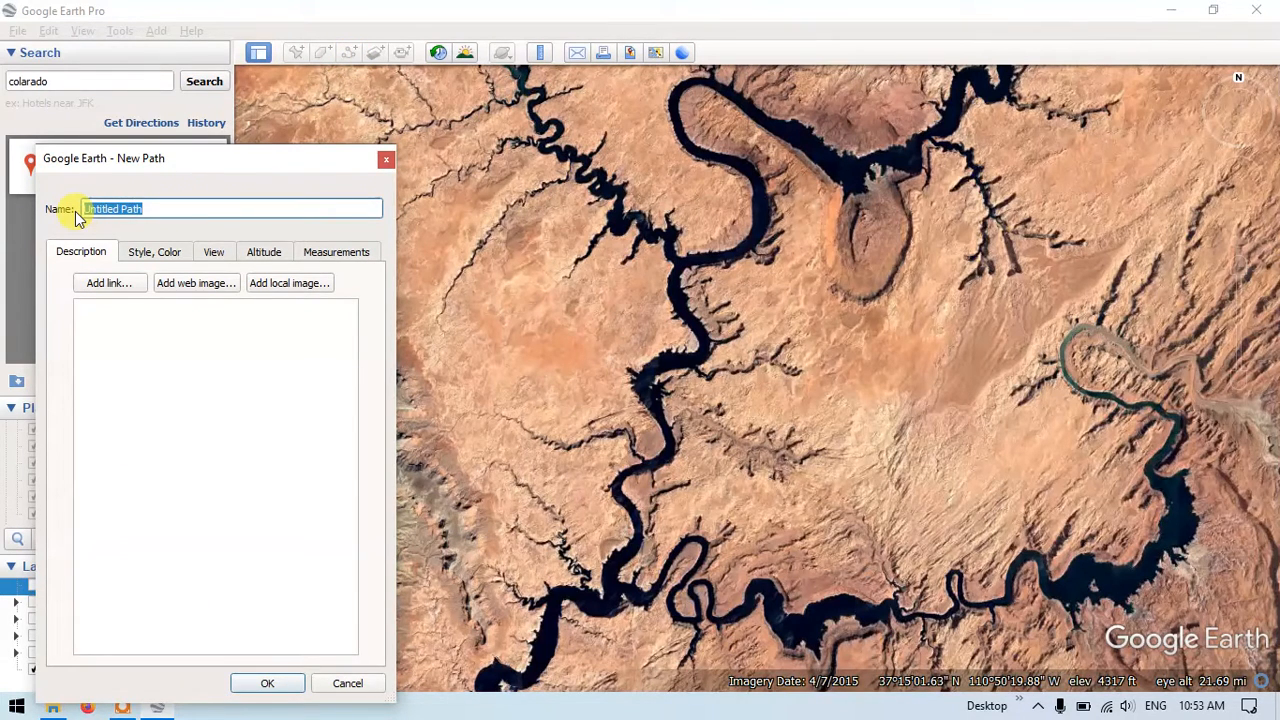
{"action": "type", "text": "C"}
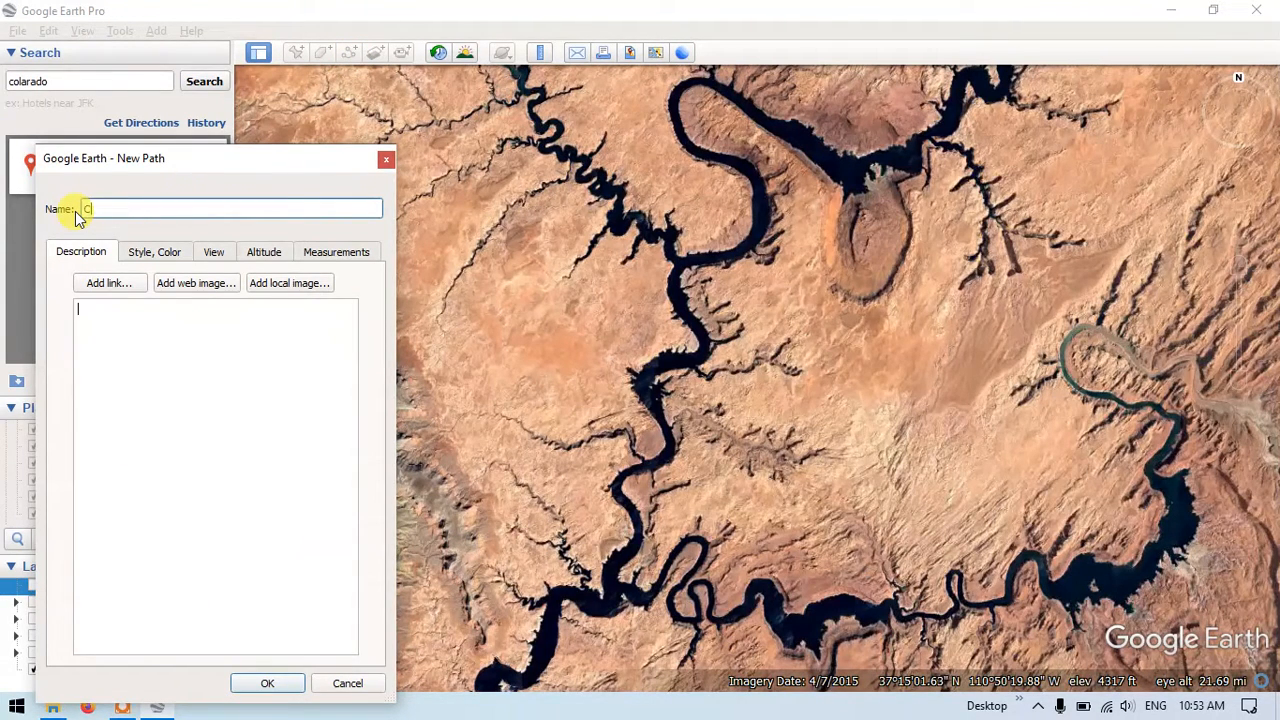
{"action": "type", "text": "ross"}
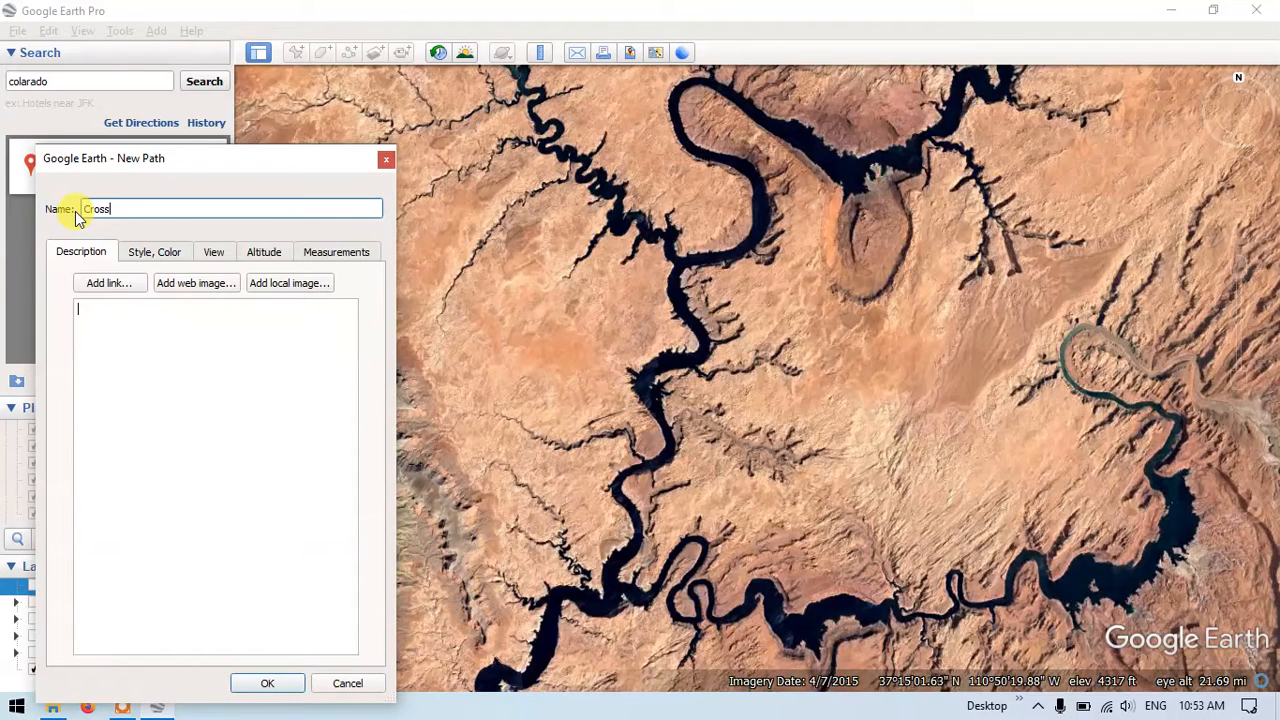
{"action": "type", "text": "Sec"}
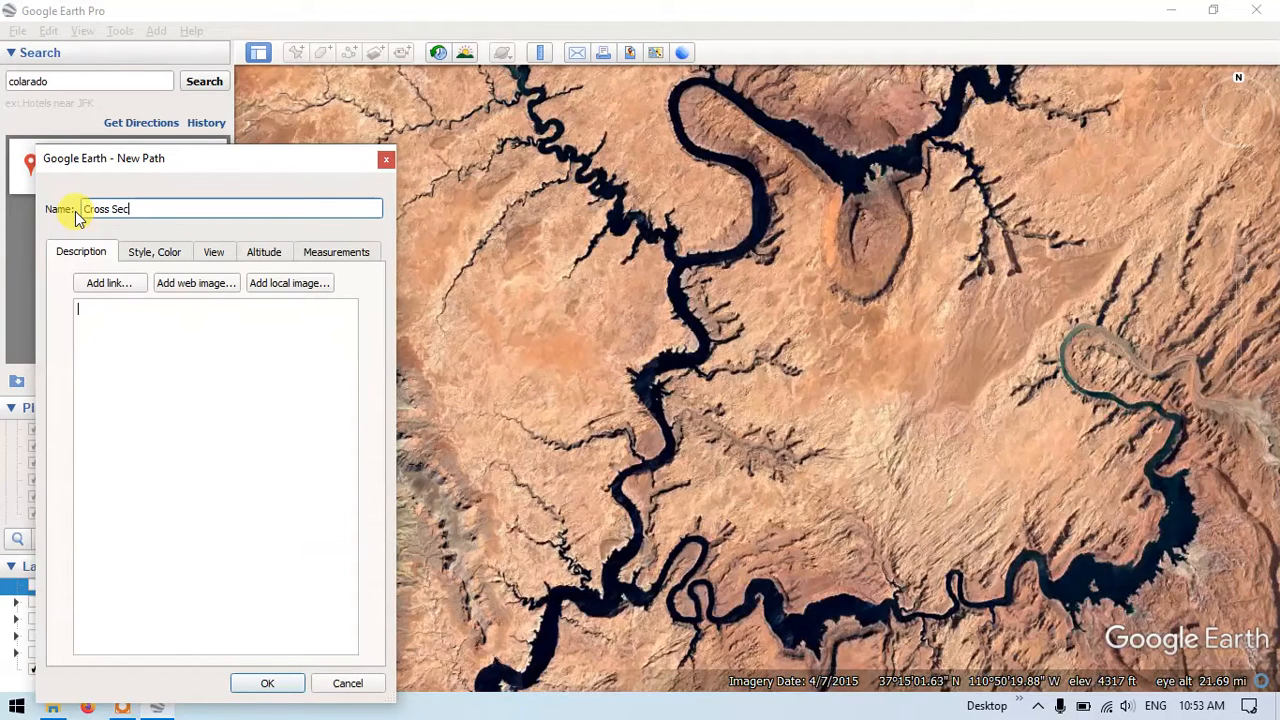
{"action": "type", "text": "tion"}
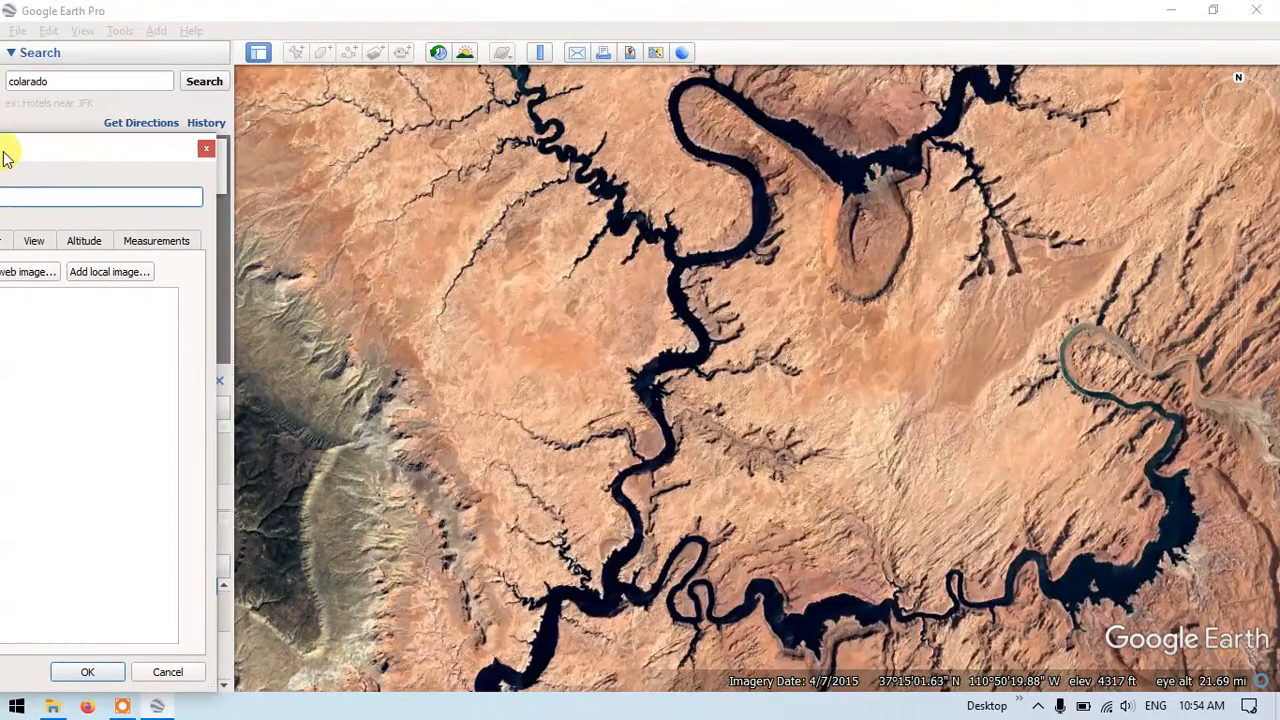
Begin the path at the lower river bend and zigzag it across the channel several times heading north.
{"action": "scroll", "scroll_direction": "down", "scroll_amount": 3}
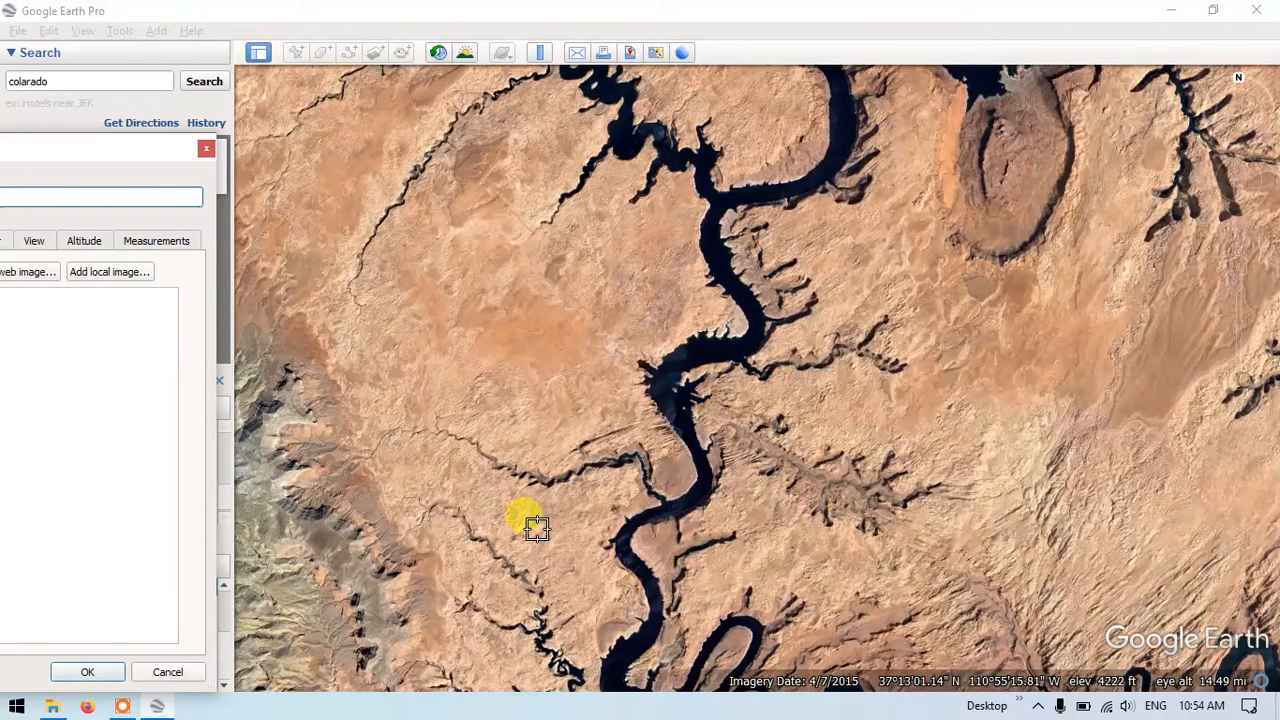
{"action": "left_click_drag", "start_coordinate": [536, 528], "coordinate": [636, 544]}
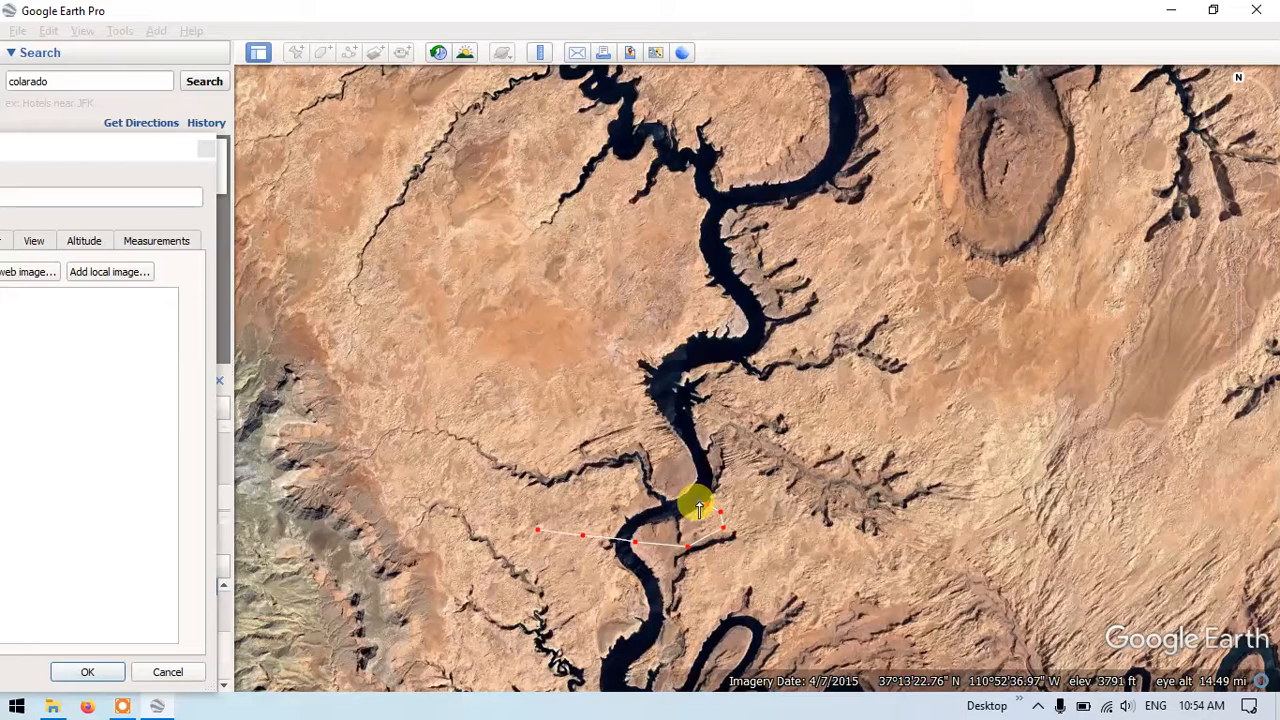
{"action": "left_click_drag", "start_coordinate": [700, 504], "coordinate": [680, 490]}
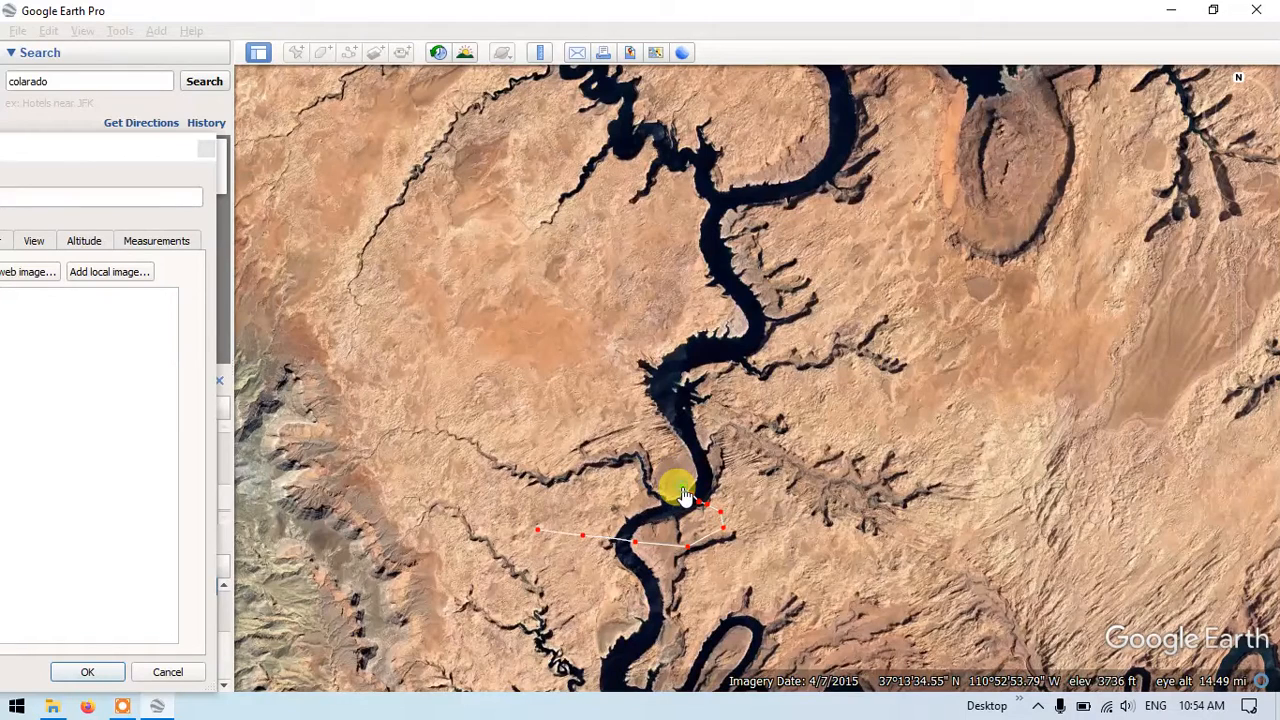
{"action": "left_click_drag", "start_coordinate": [680, 490], "coordinate": [640, 440]}
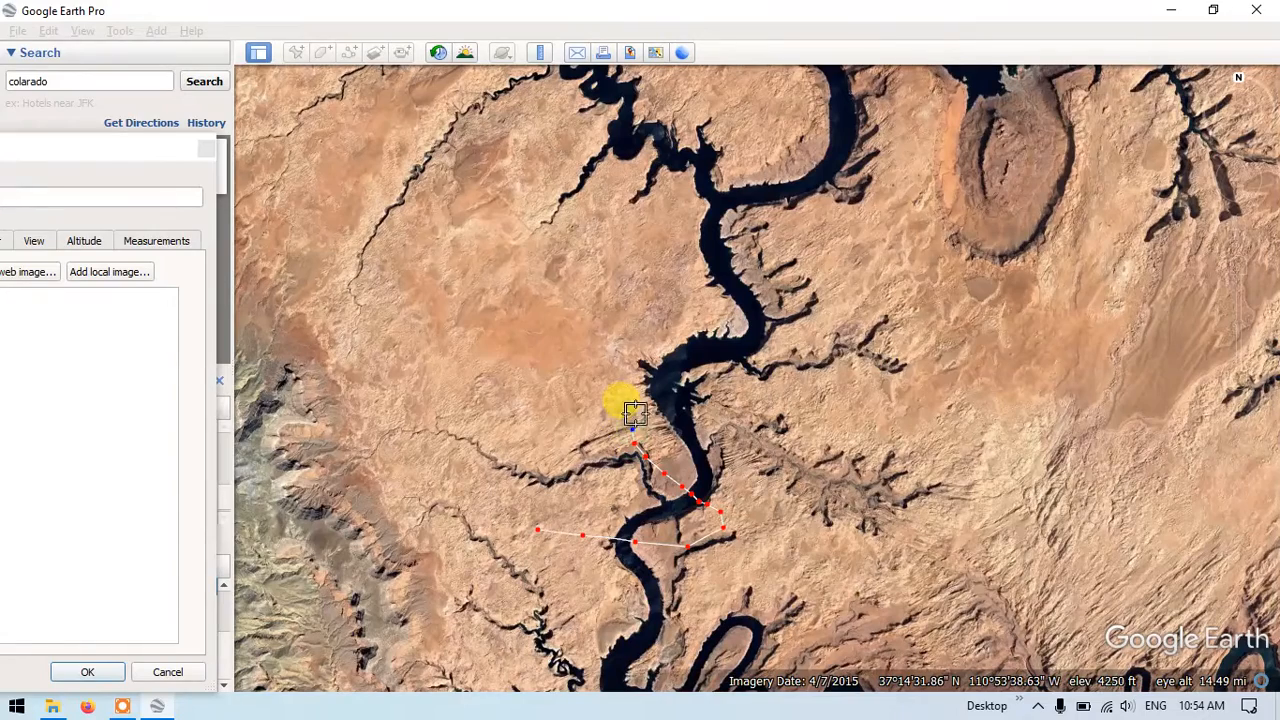
{"action": "left_click_drag", "start_coordinate": [636, 404], "coordinate": [676, 408]}
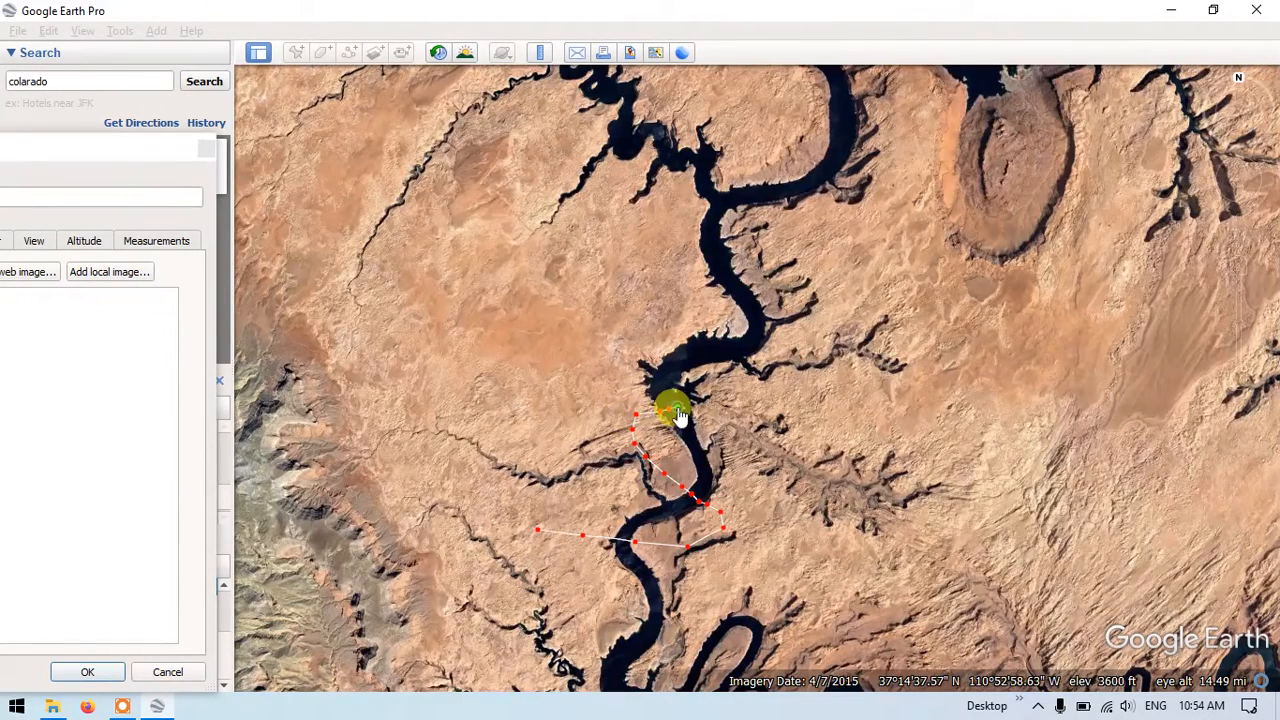
{"action": "left_click_drag", "start_coordinate": [676, 410], "coordinate": [736, 390]}
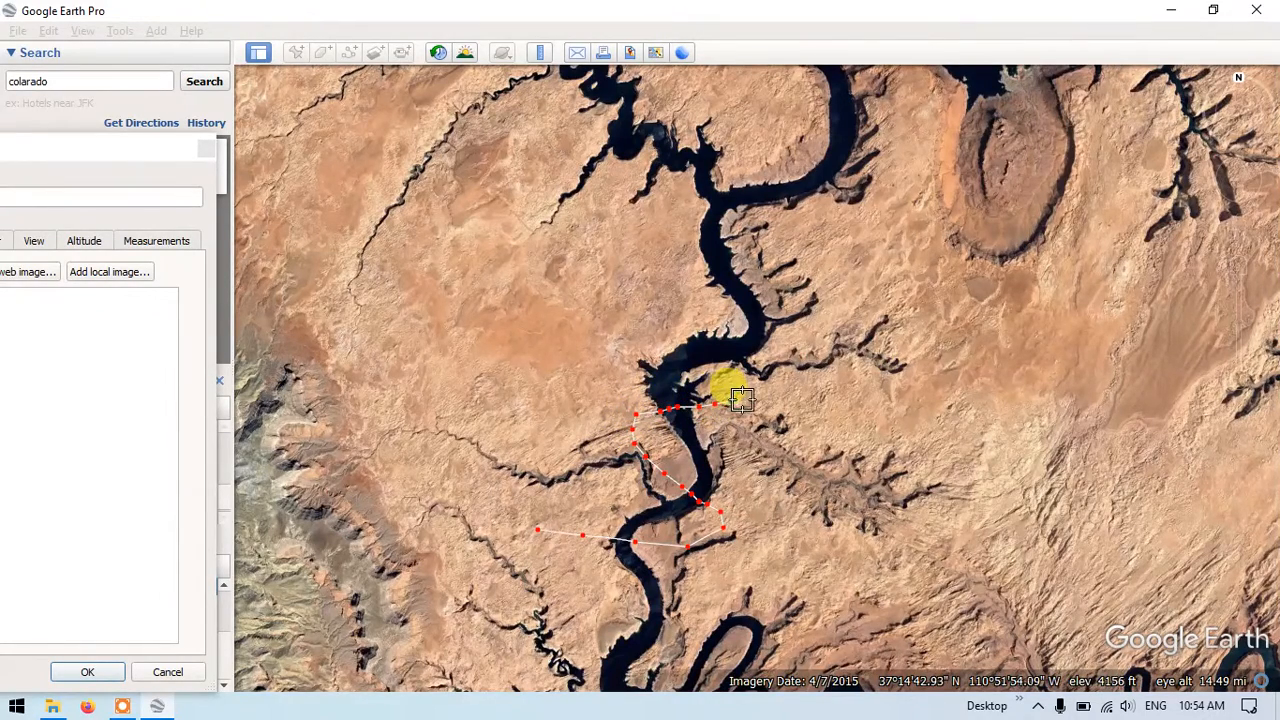
{"action": "left_click_drag", "start_coordinate": [740, 396], "coordinate": [720, 360]}
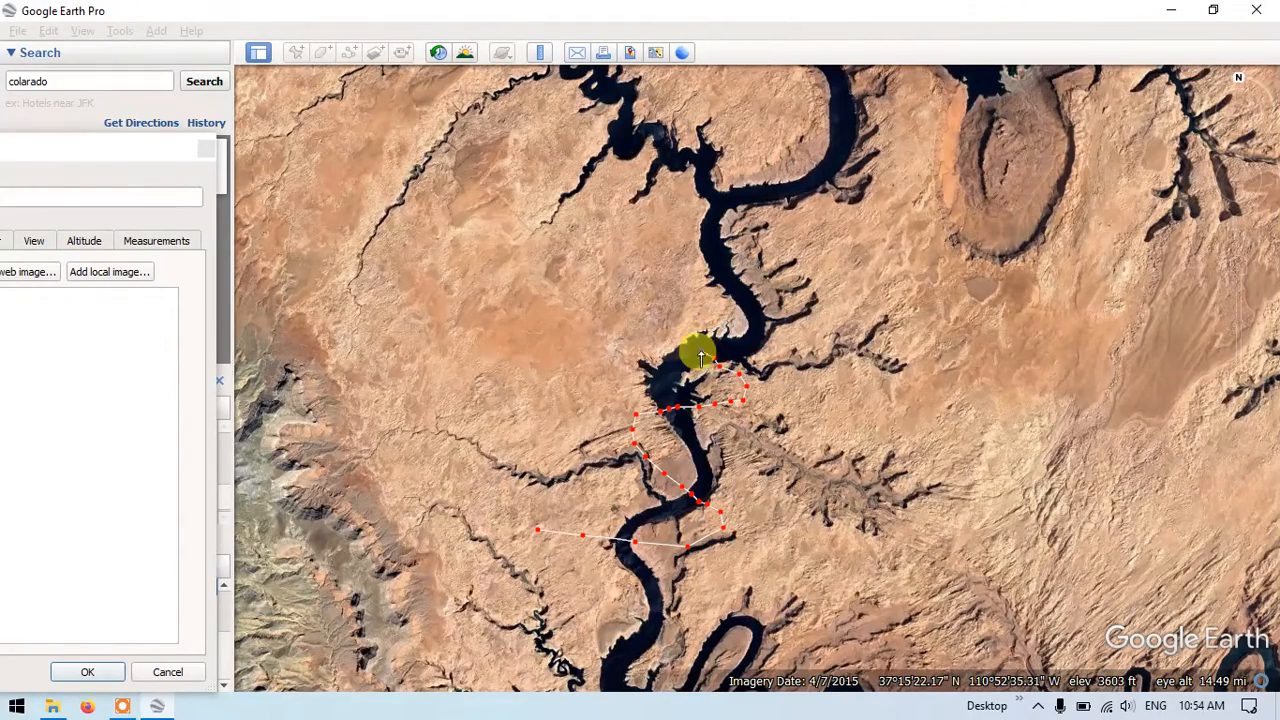
Extend the zigzag with further crossings over the upper bends toward the east bank.
{"action": "left_click_drag", "start_coordinate": [700, 356], "coordinate": [668, 302]}
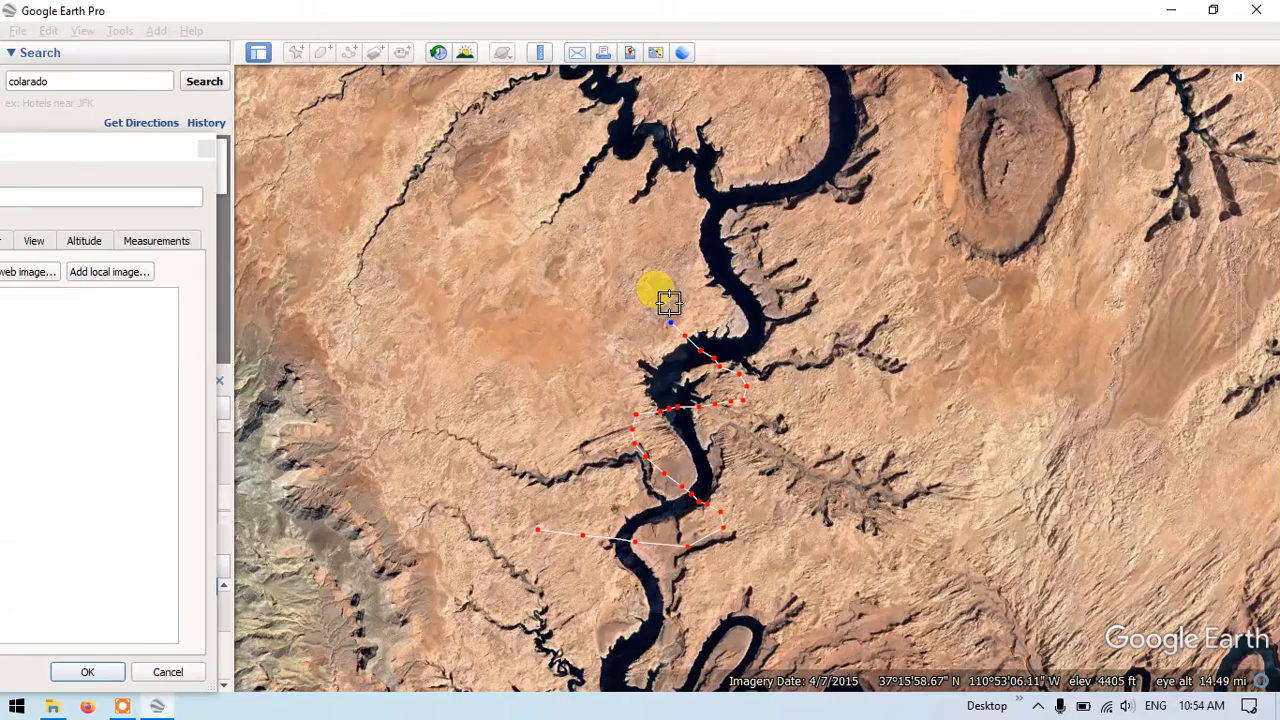
{"action": "left_click_drag", "start_coordinate": [656, 290], "coordinate": [720, 300]}
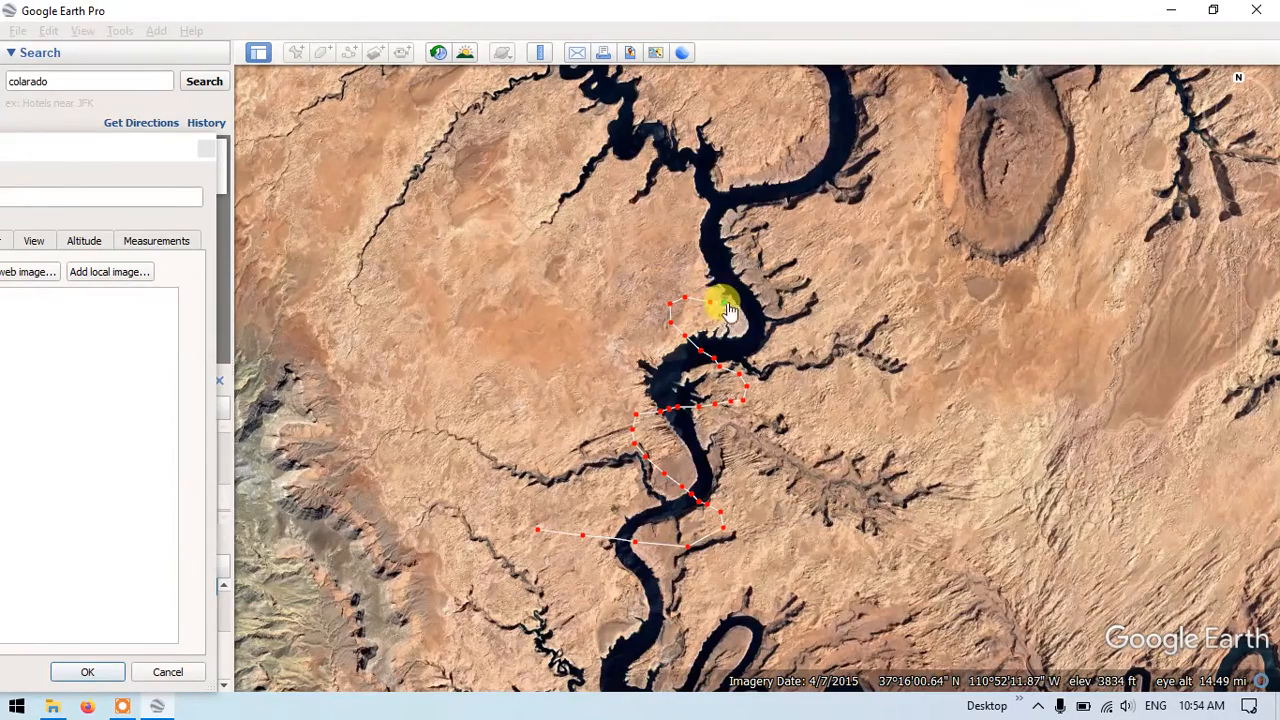
{"action": "left_click_drag", "start_coordinate": [720, 300], "coordinate": [776, 280]}
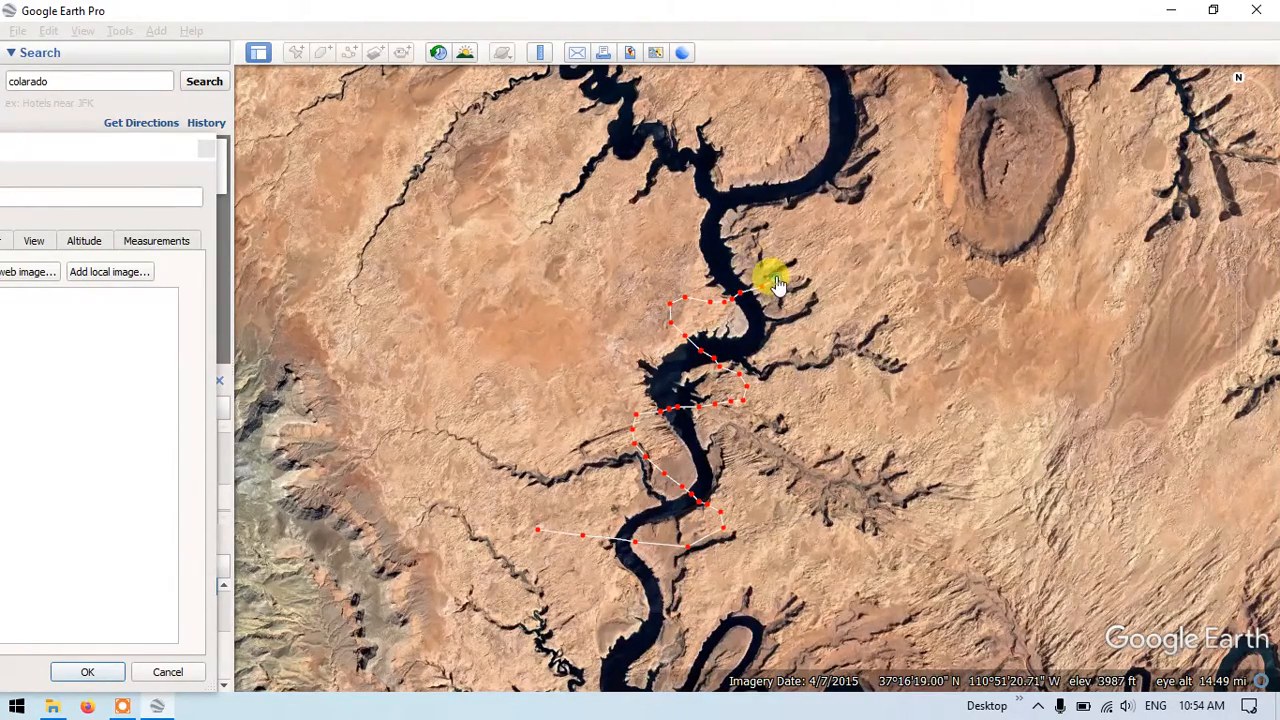
{"action": "left_click_drag", "start_coordinate": [776, 280], "coordinate": [730, 244]}
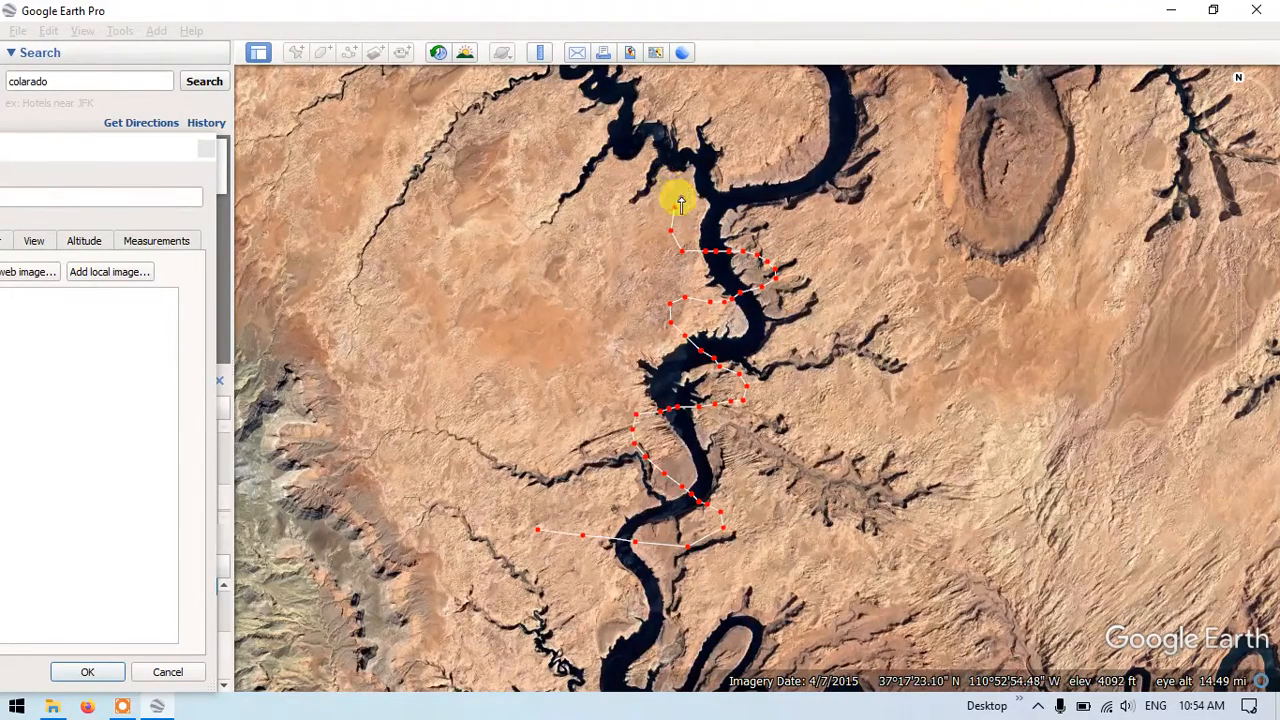
{"action": "left_click_drag", "start_coordinate": [680, 204], "coordinate": [740, 210]}
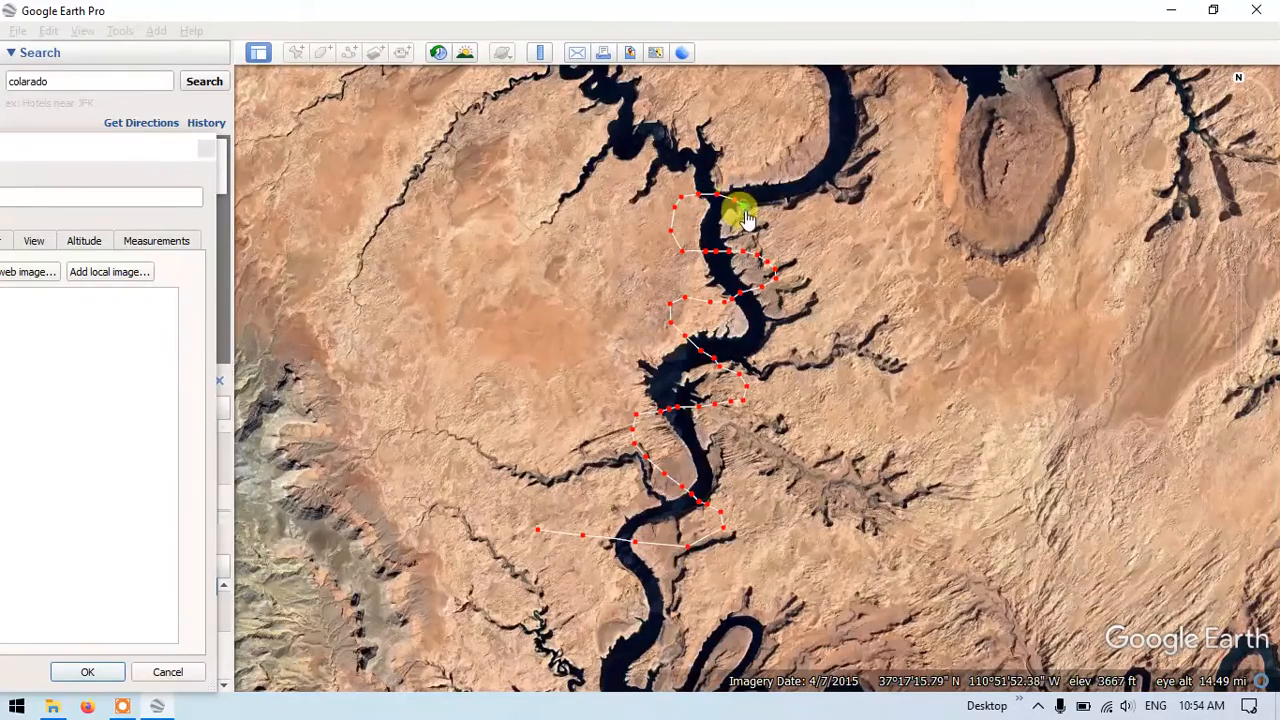
{"action": "left_click_drag", "start_coordinate": [740, 210], "coordinate": [790, 210]}
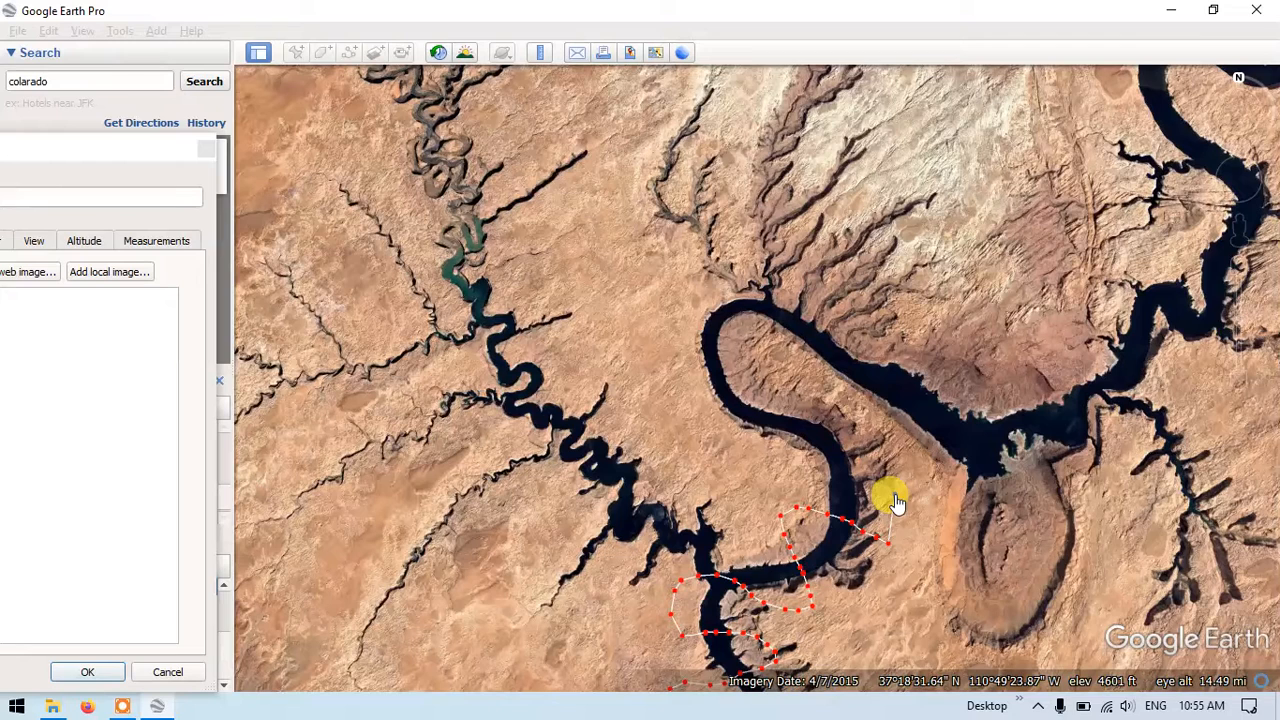
Carry the zigzag up the meander's west side, over its top and down the east side toward the wider channel.
{"action": "left_click_drag", "start_coordinate": [890, 500], "coordinate": [856, 456]}
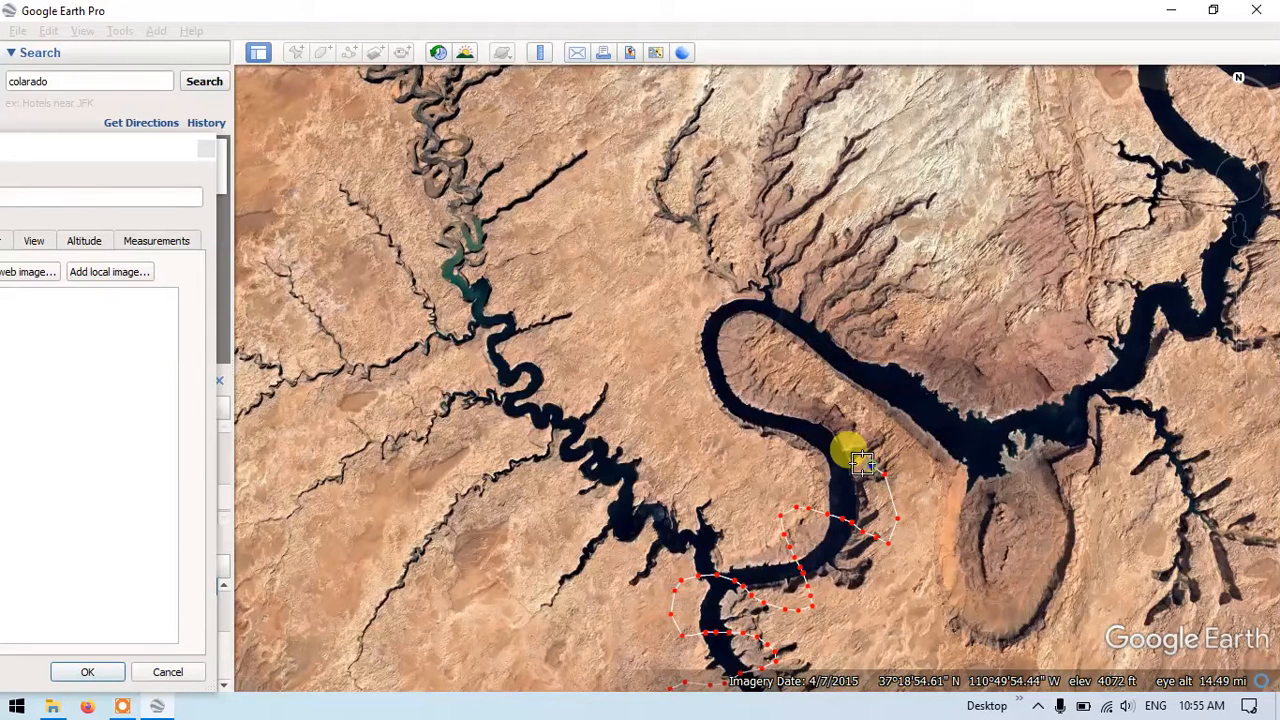
{"action": "left_click_drag", "start_coordinate": [850, 456], "coordinate": [804, 464]}
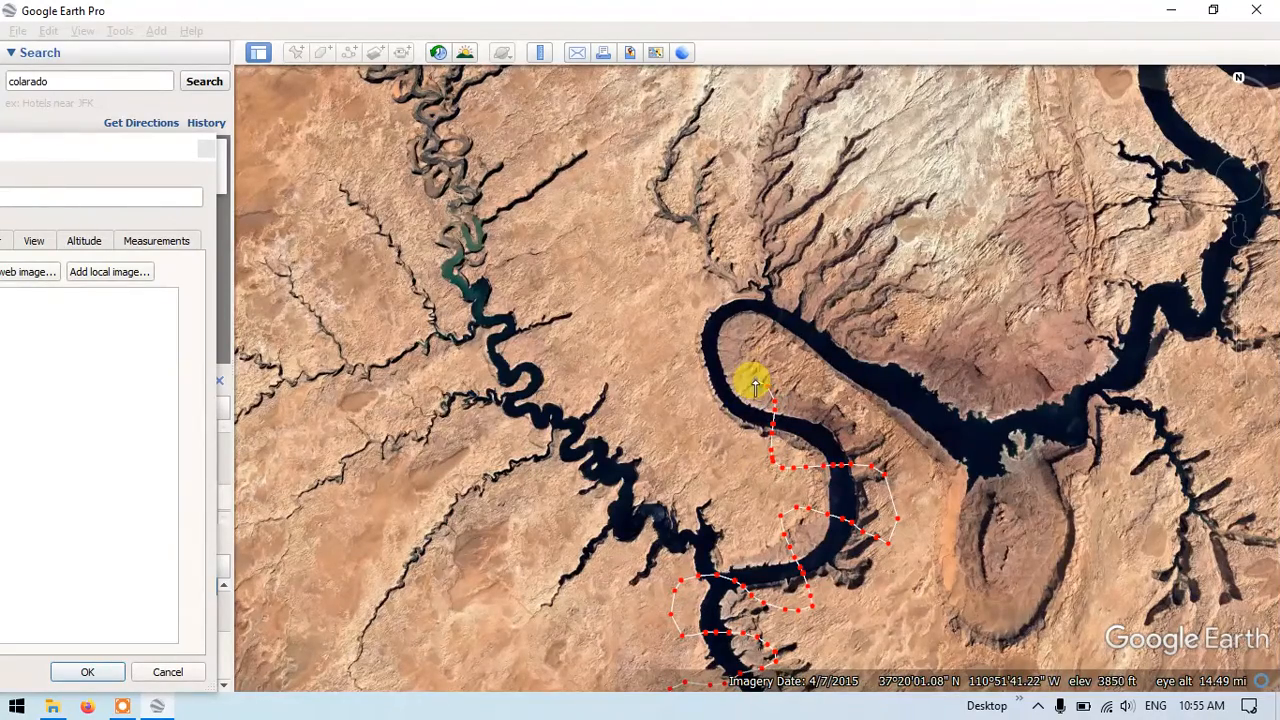
{"action": "left_click_drag", "start_coordinate": [756, 384], "coordinate": [680, 364]}
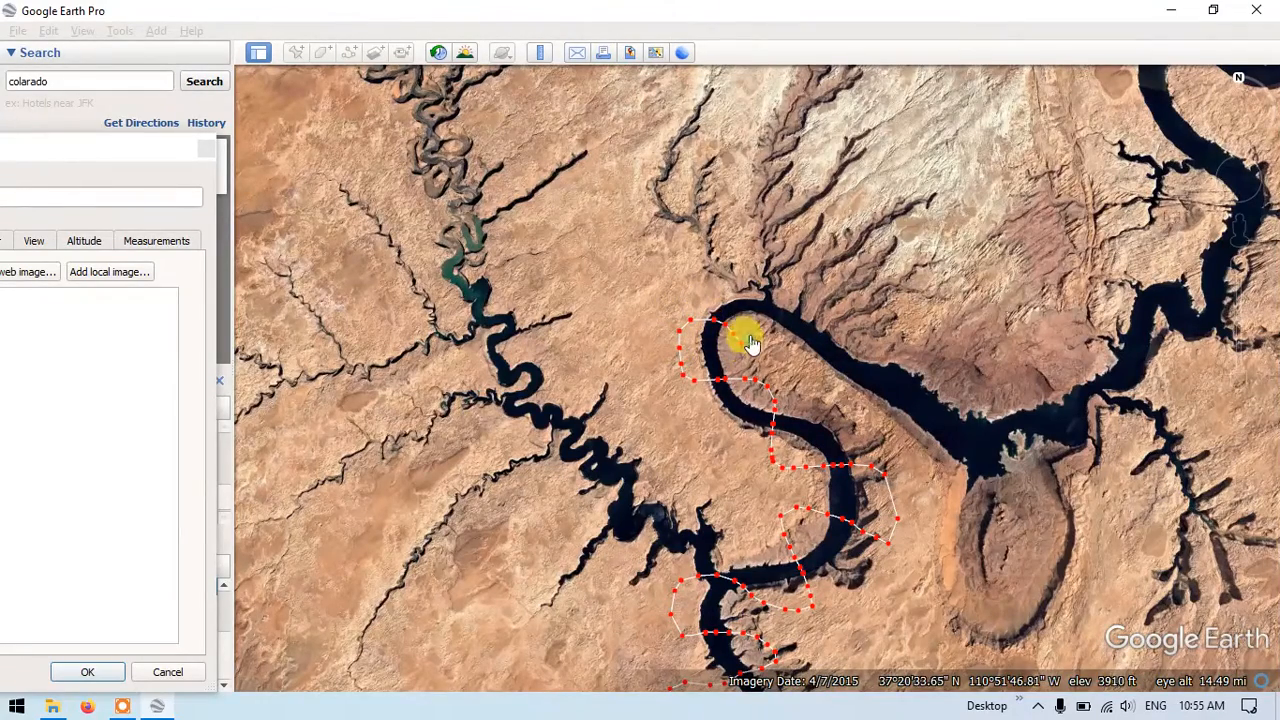
{"action": "left_click_drag", "start_coordinate": [750, 340], "coordinate": [756, 268]}
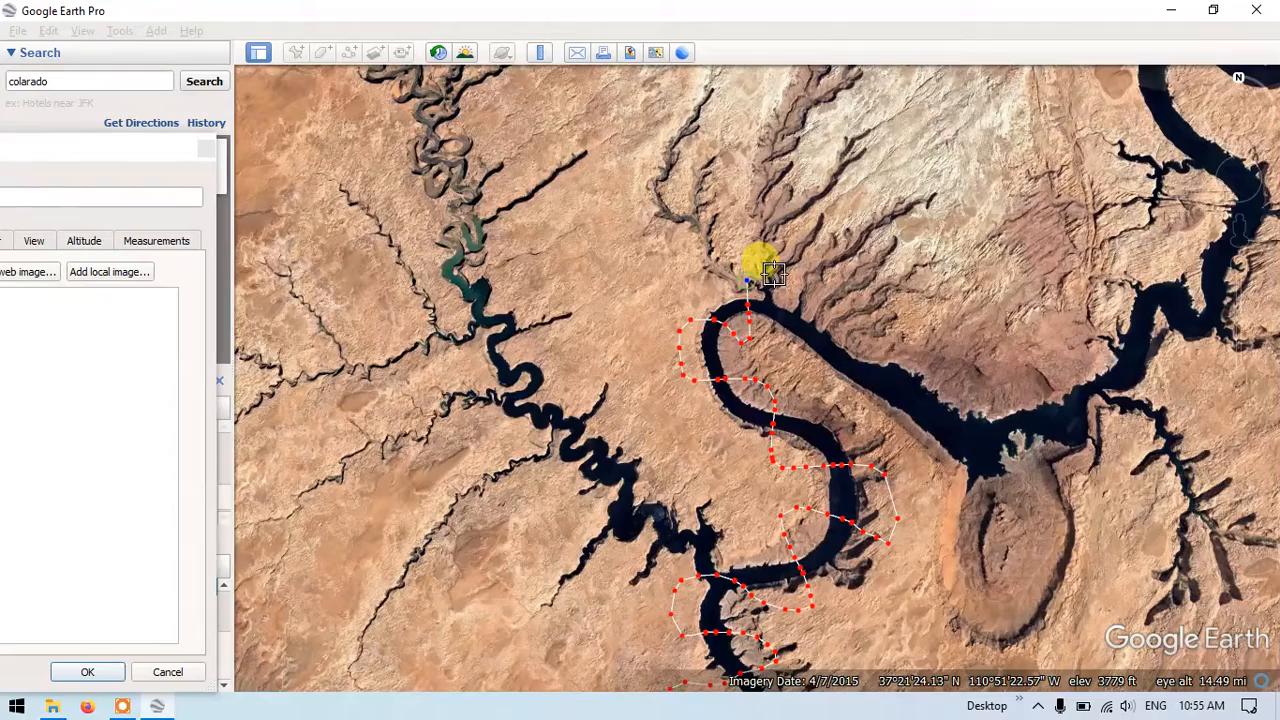
{"action": "left_click_drag", "start_coordinate": [760, 264], "coordinate": [764, 316]}
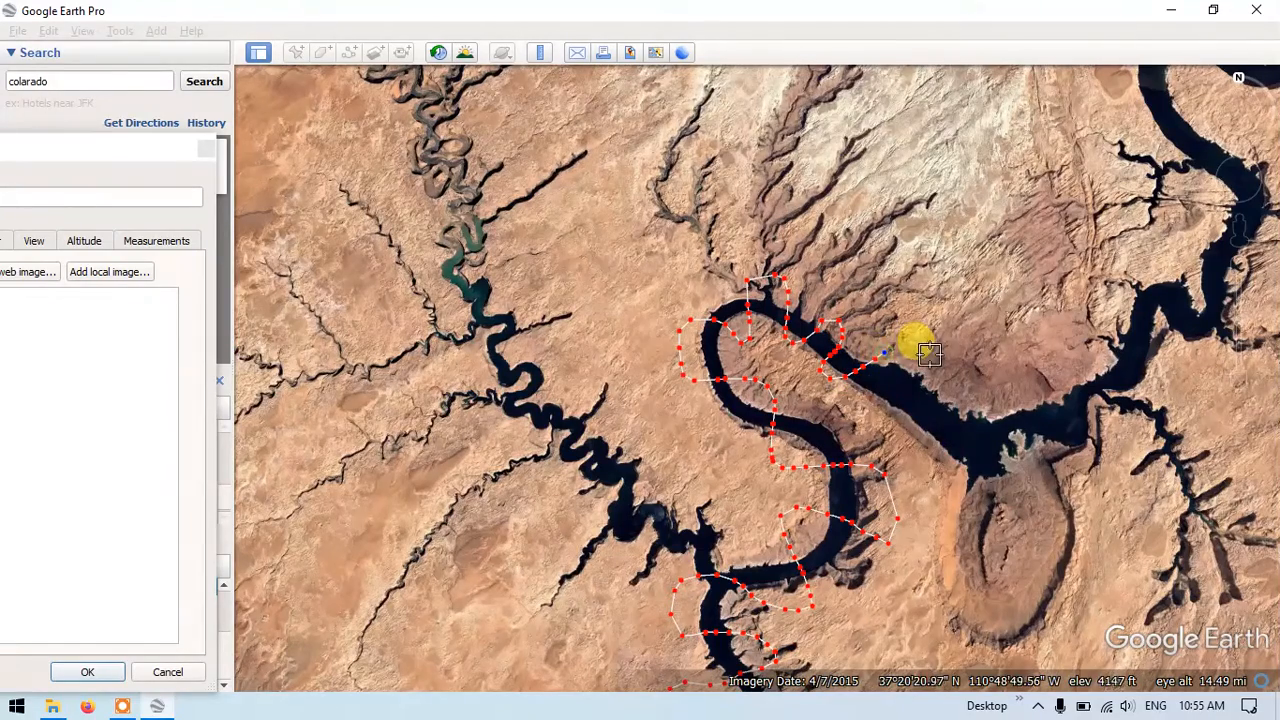
{"action": "left_click_drag", "start_coordinate": [910, 344], "coordinate": [916, 400]}
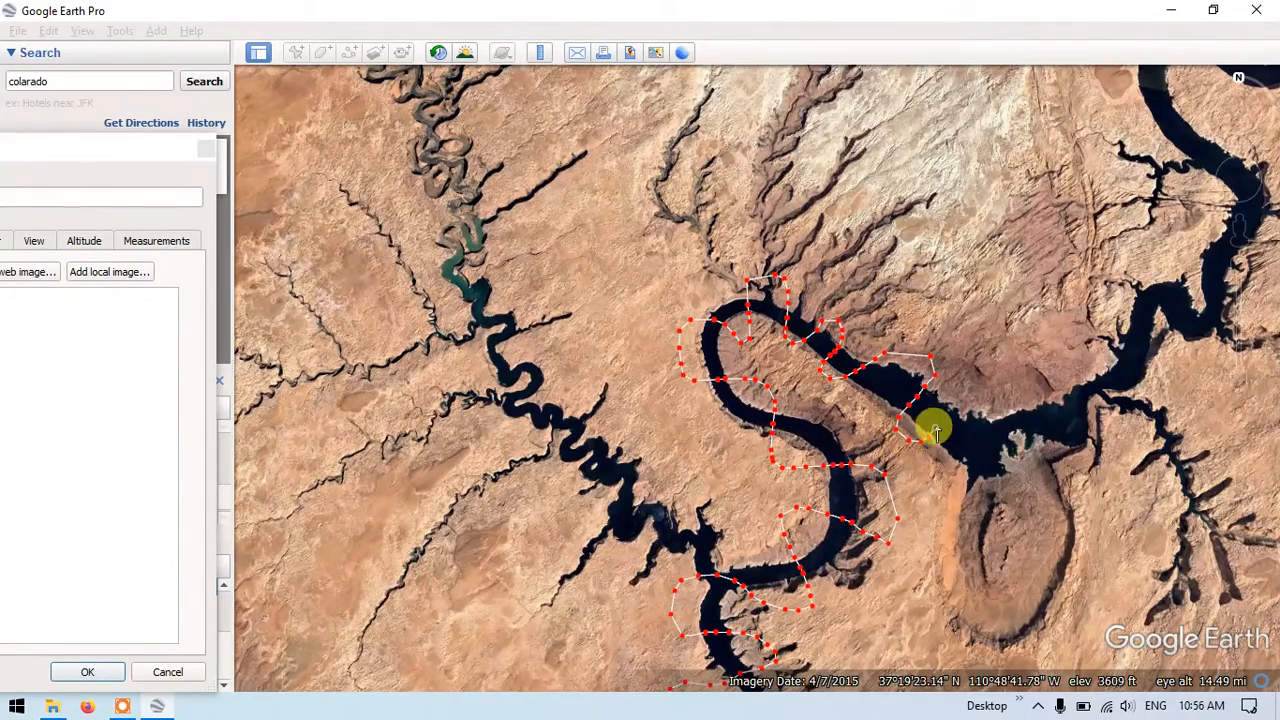
{"action": "left_click_drag", "start_coordinate": [936, 430], "coordinate": [956, 380]}
{"action": "type", "text": "Cross Section"}
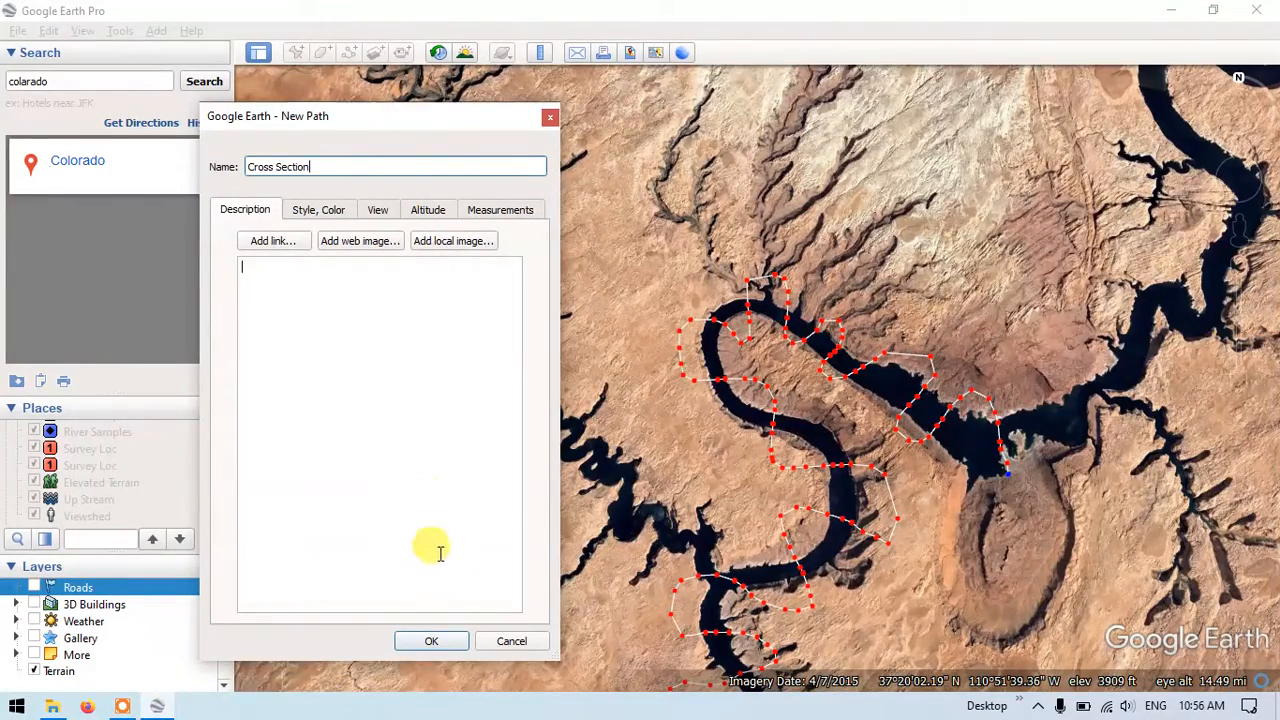
Save the Cross Section path to Places and show its elevation profile graph.
{"action": "left_click", "coordinate": [432, 640]}
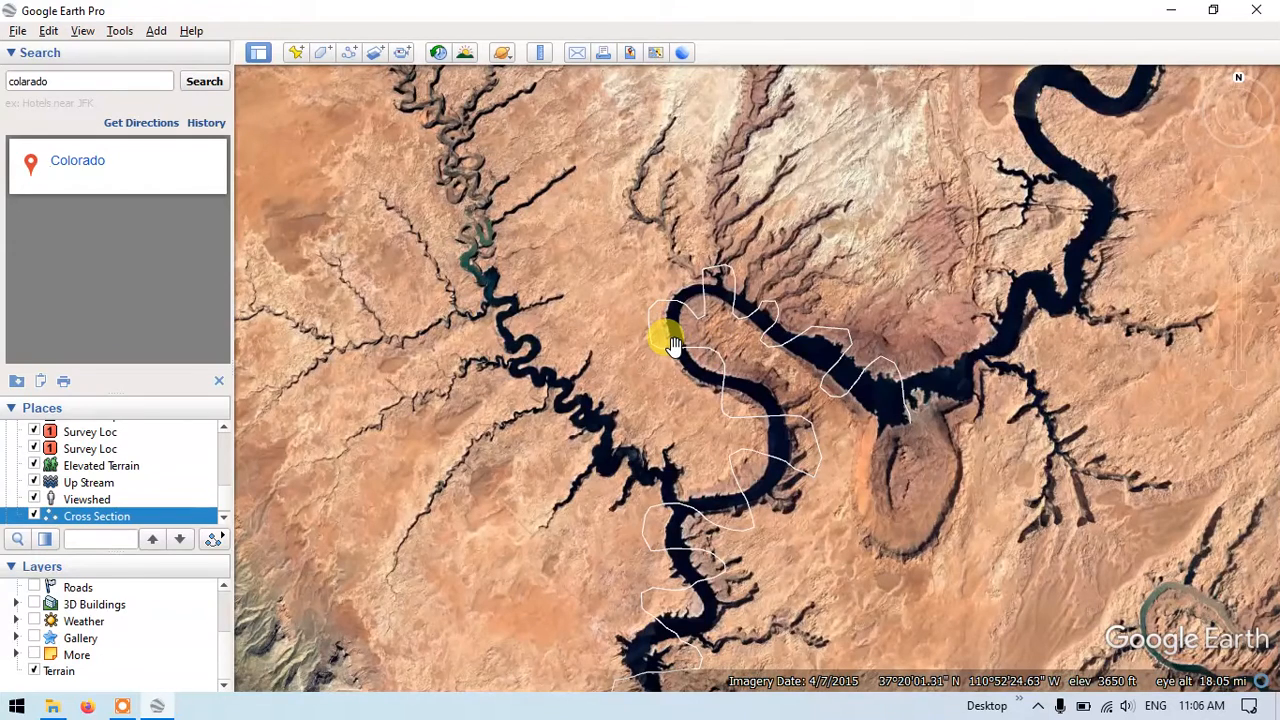
{"action": "right_click", "coordinate": [676, 344]}
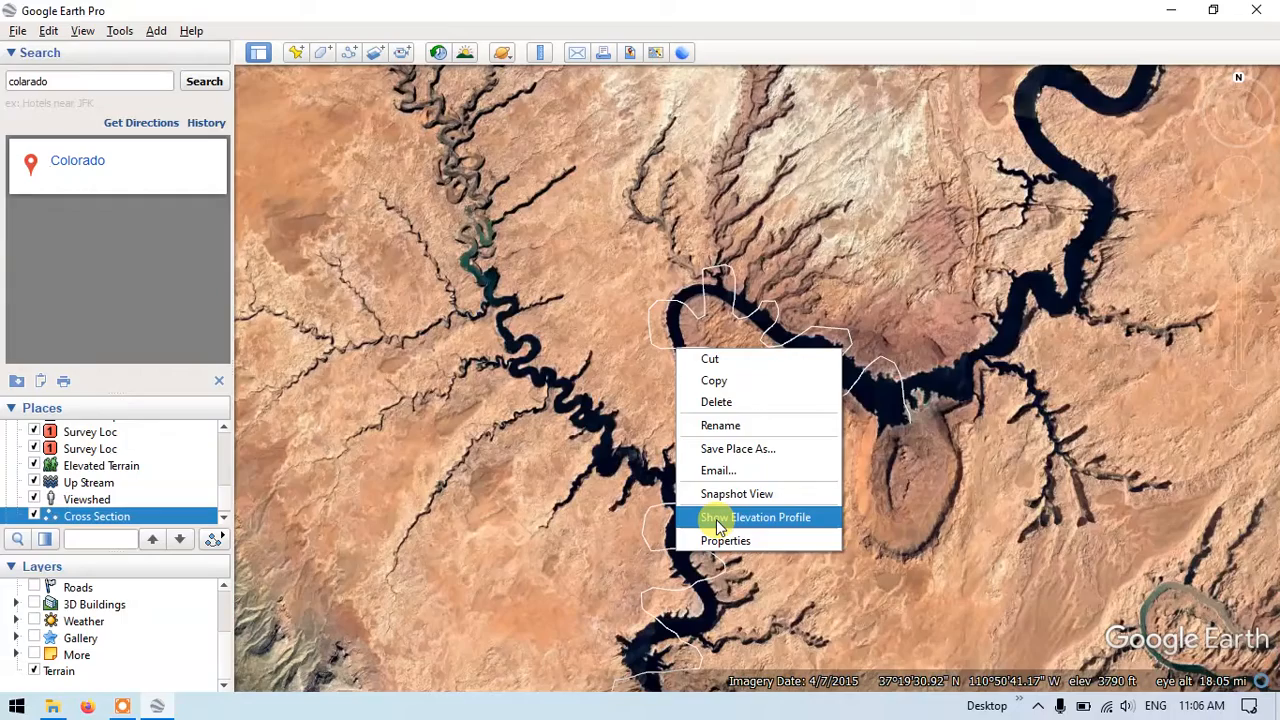
{"action": "left_click", "coordinate": [756, 516]}
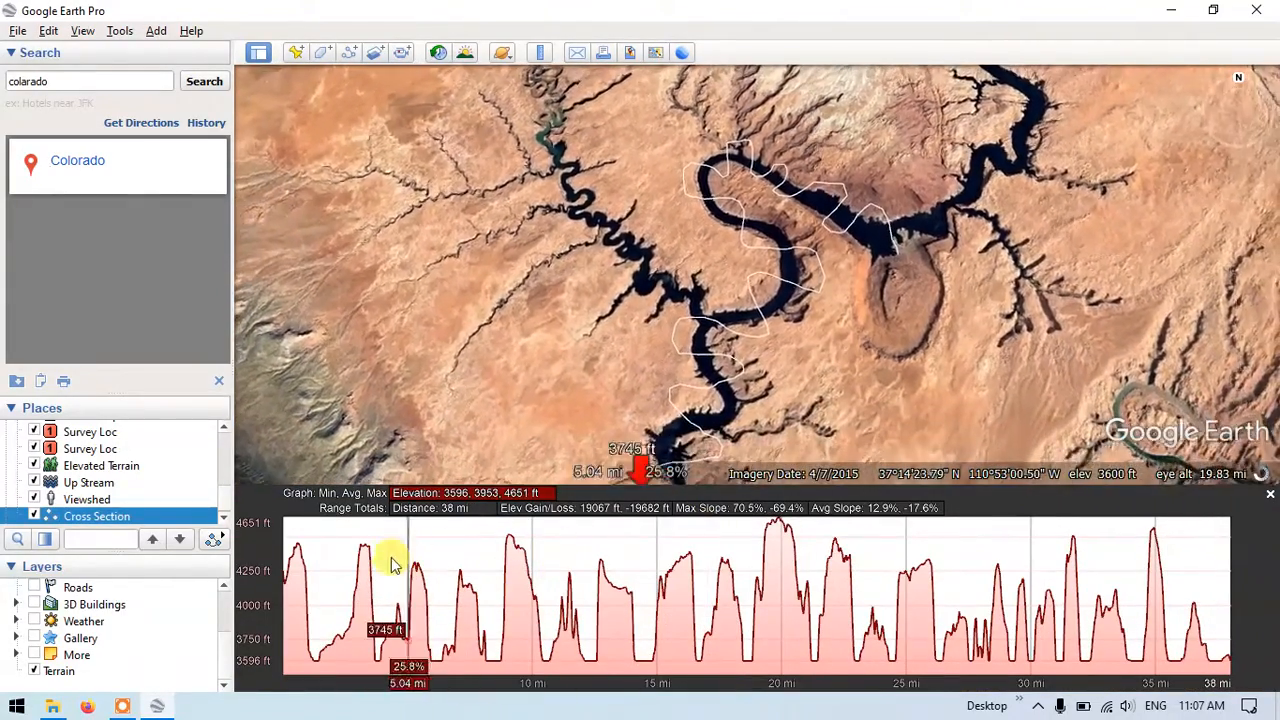
{"action": "mouse_move", "coordinate": [378, 558]}
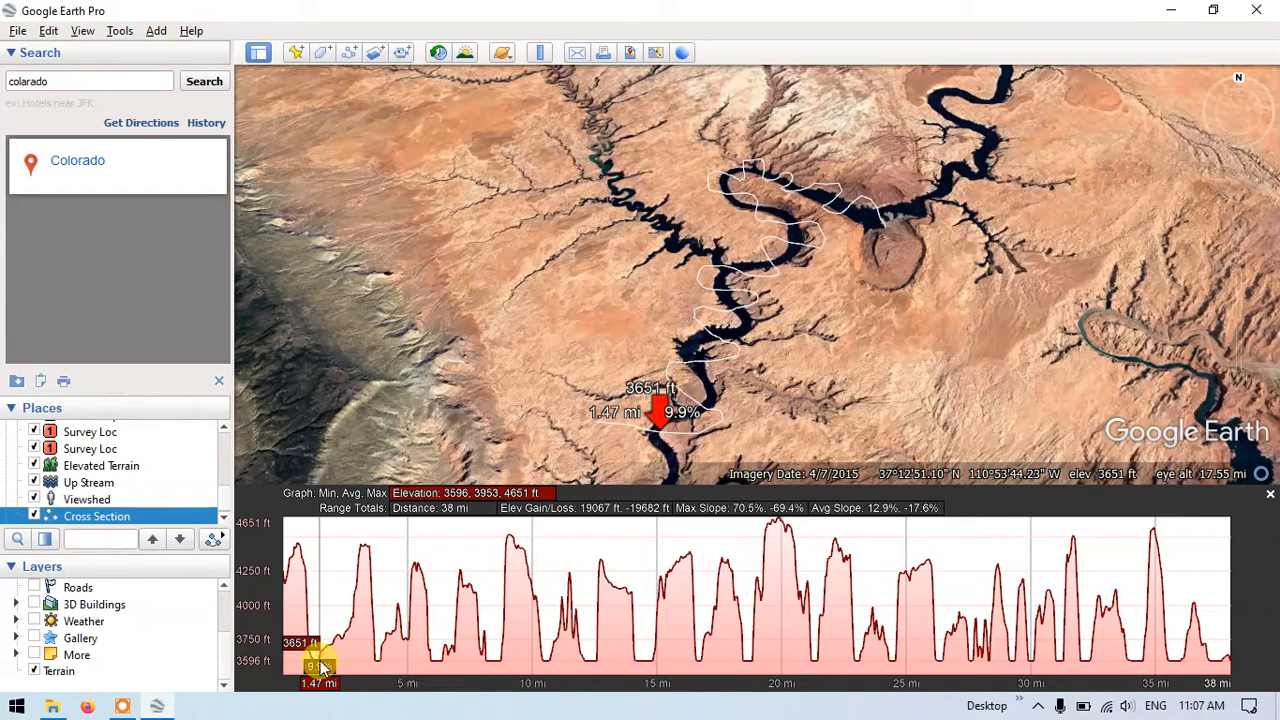
{"action": "mouse_move", "coordinate": [310, 664]}
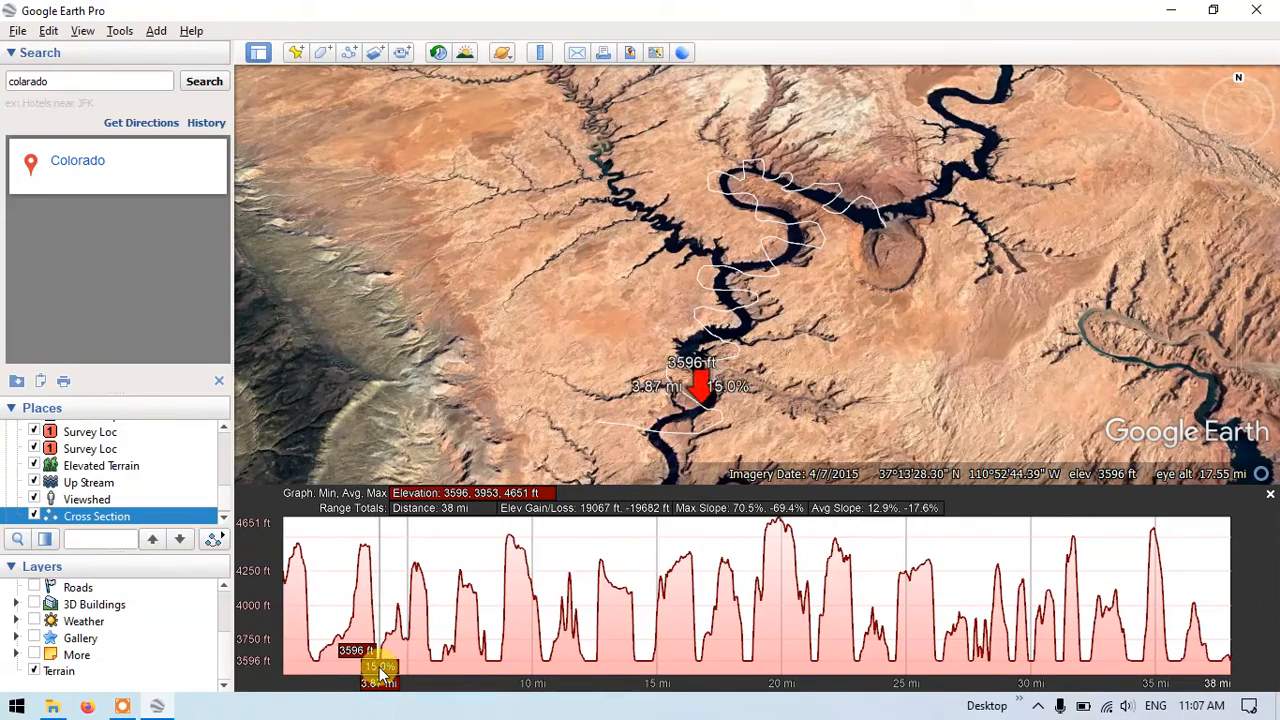
{"action": "mouse_move", "coordinate": [320, 640]}
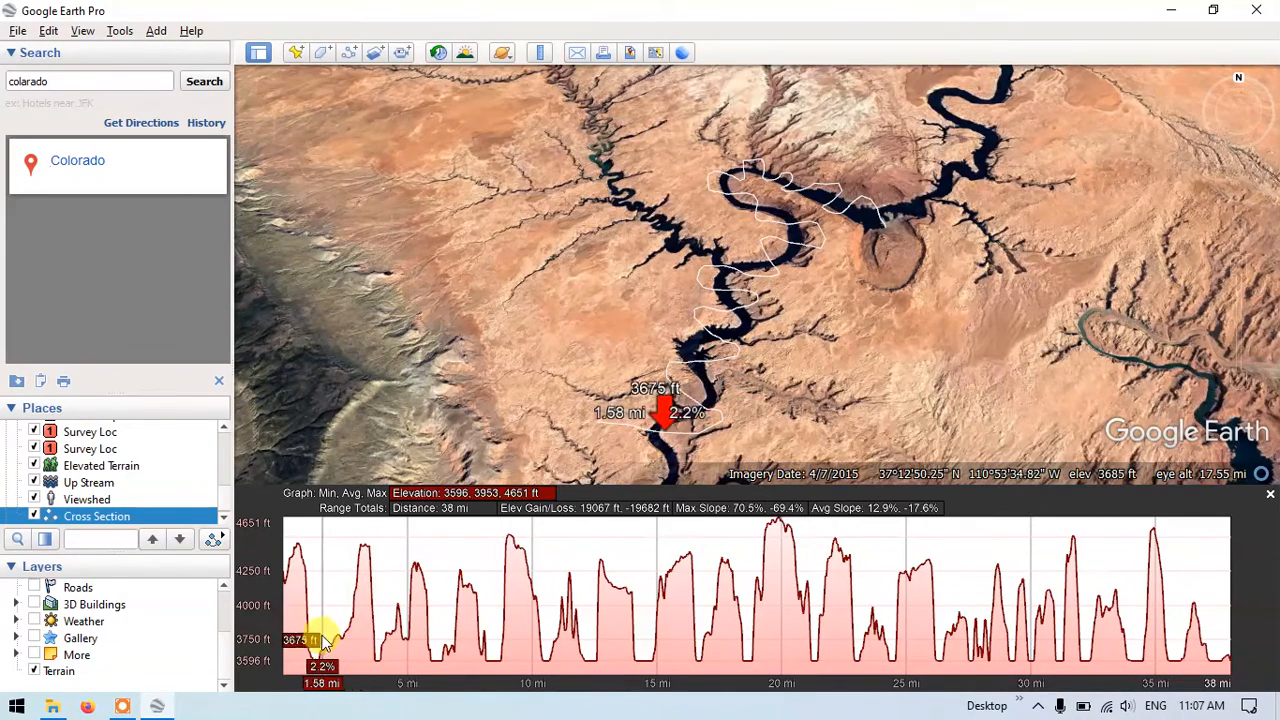
{"action": "mouse_move", "coordinate": [424, 570]}
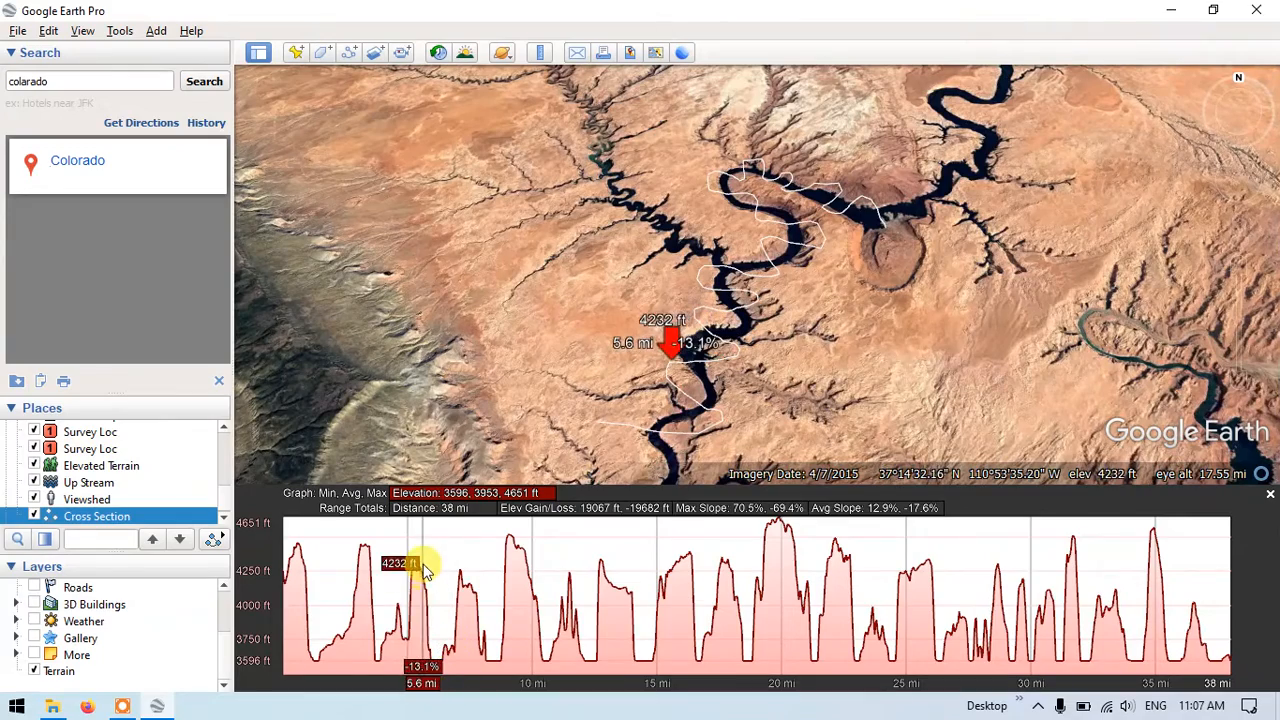
{"action": "mouse_move", "coordinate": [490, 584]}
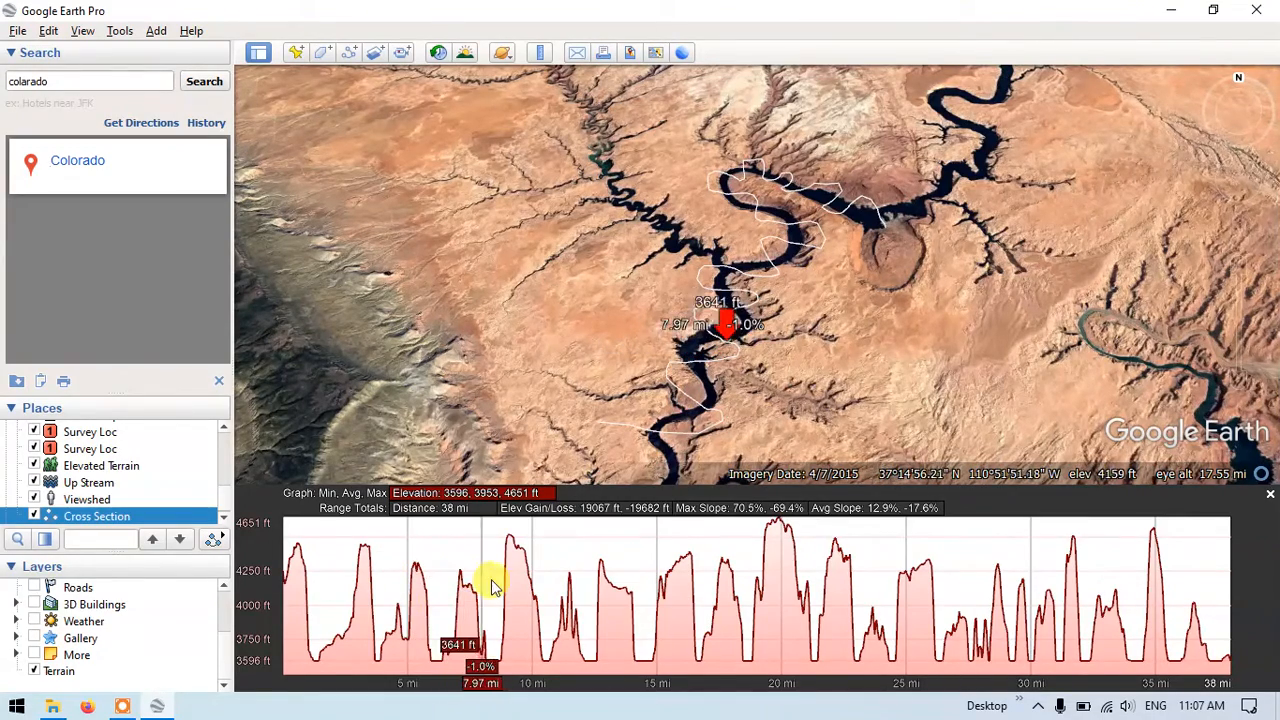
{"action": "mouse_move", "coordinate": [560, 624]}
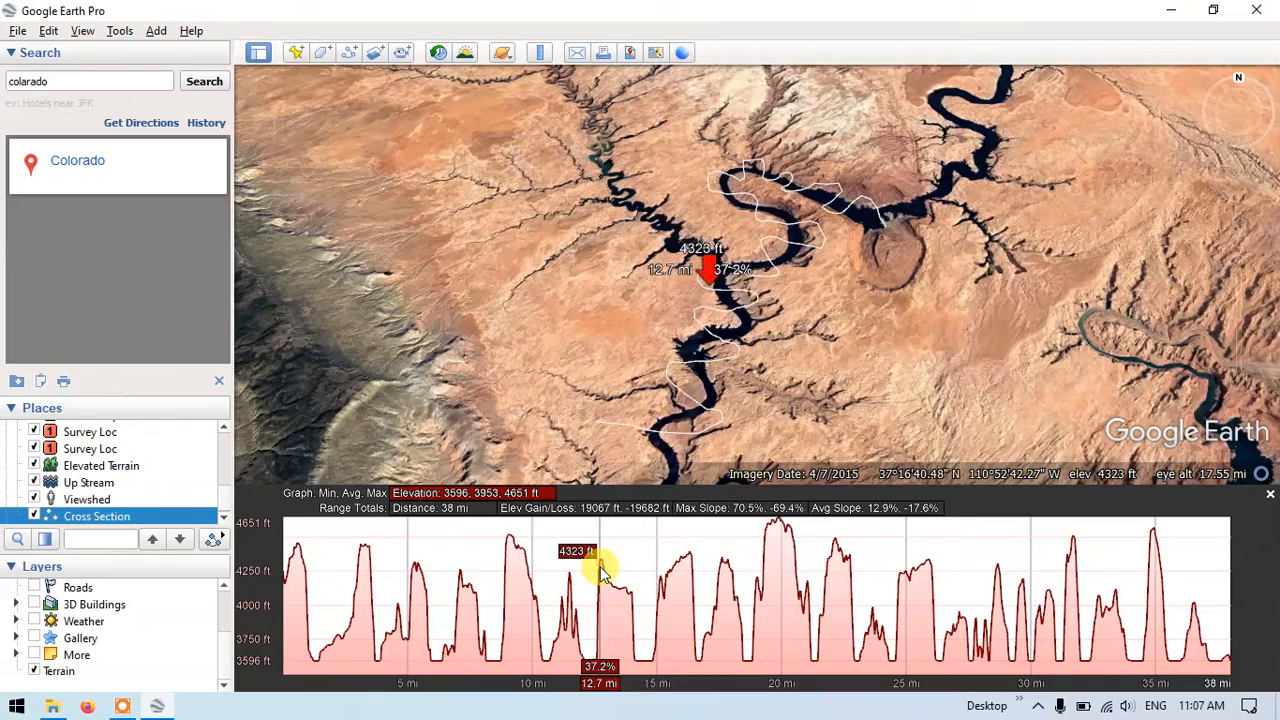
{"action": "mouse_move", "coordinate": [648, 650]}
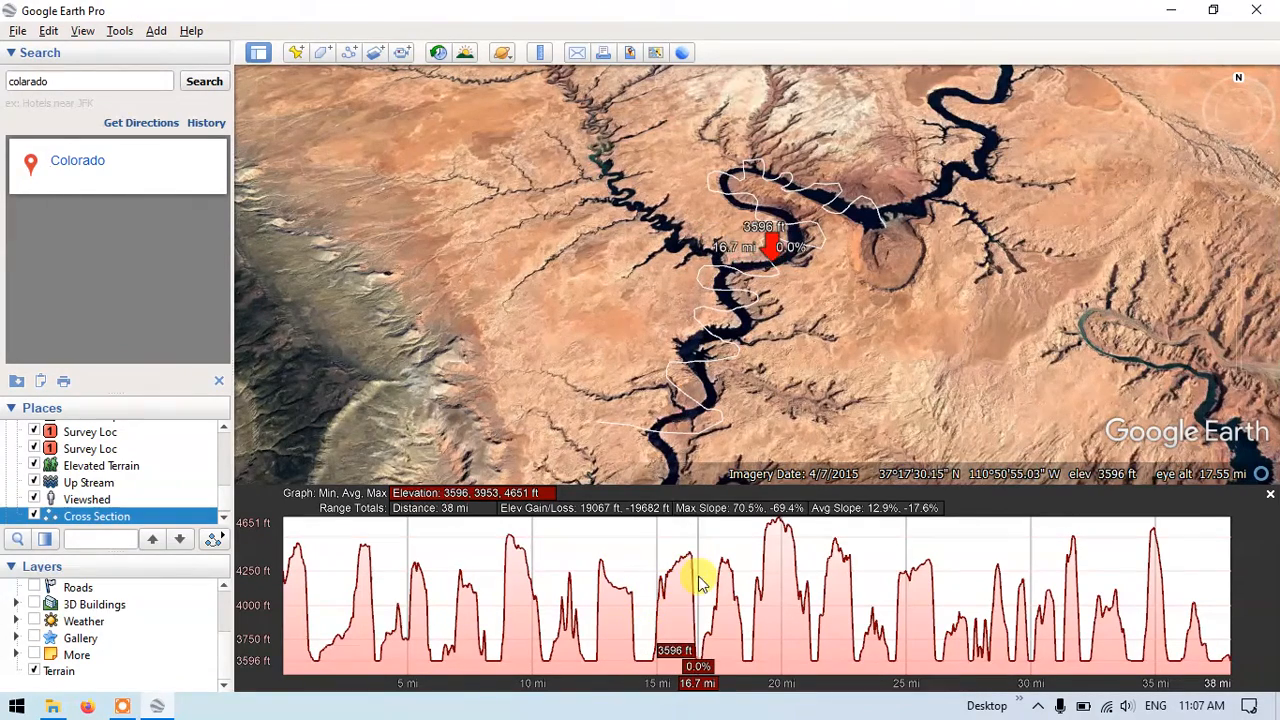
{"action": "mouse_move", "coordinate": [758, 604]}
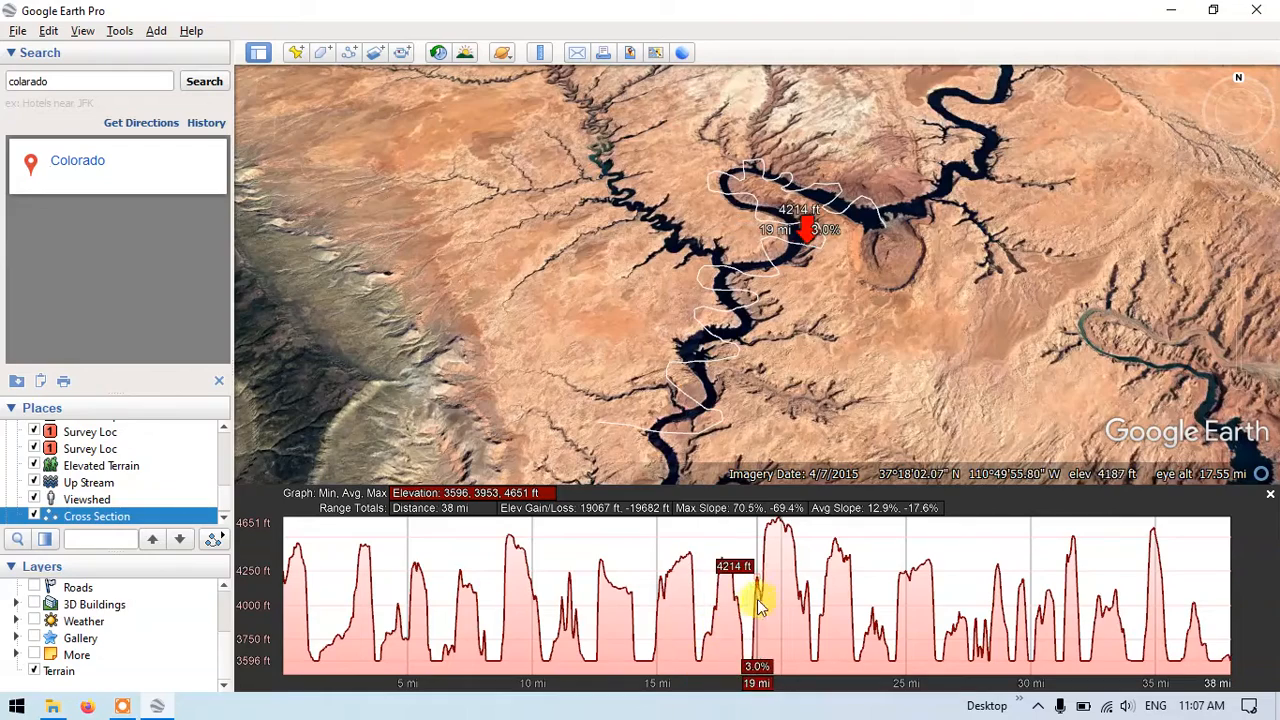
{"action": "mouse_move", "coordinate": [404, 600]}
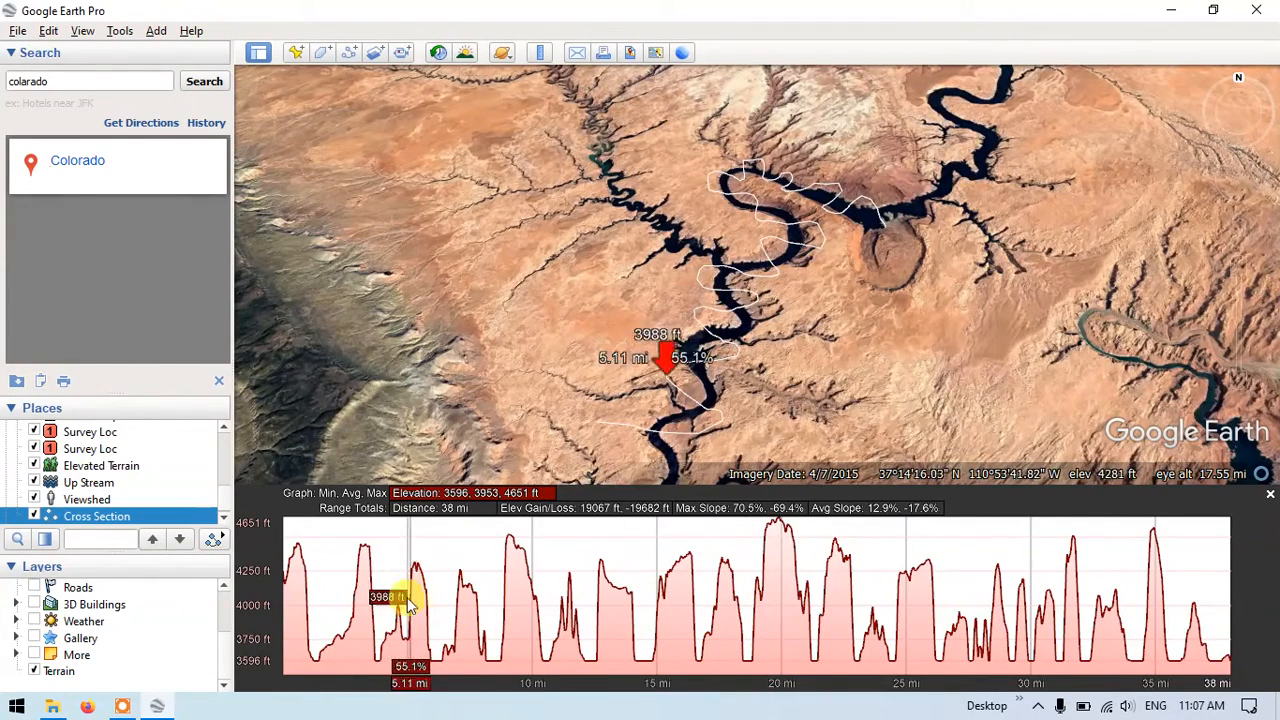
{"action": "mouse_move", "coordinate": [500, 640]}
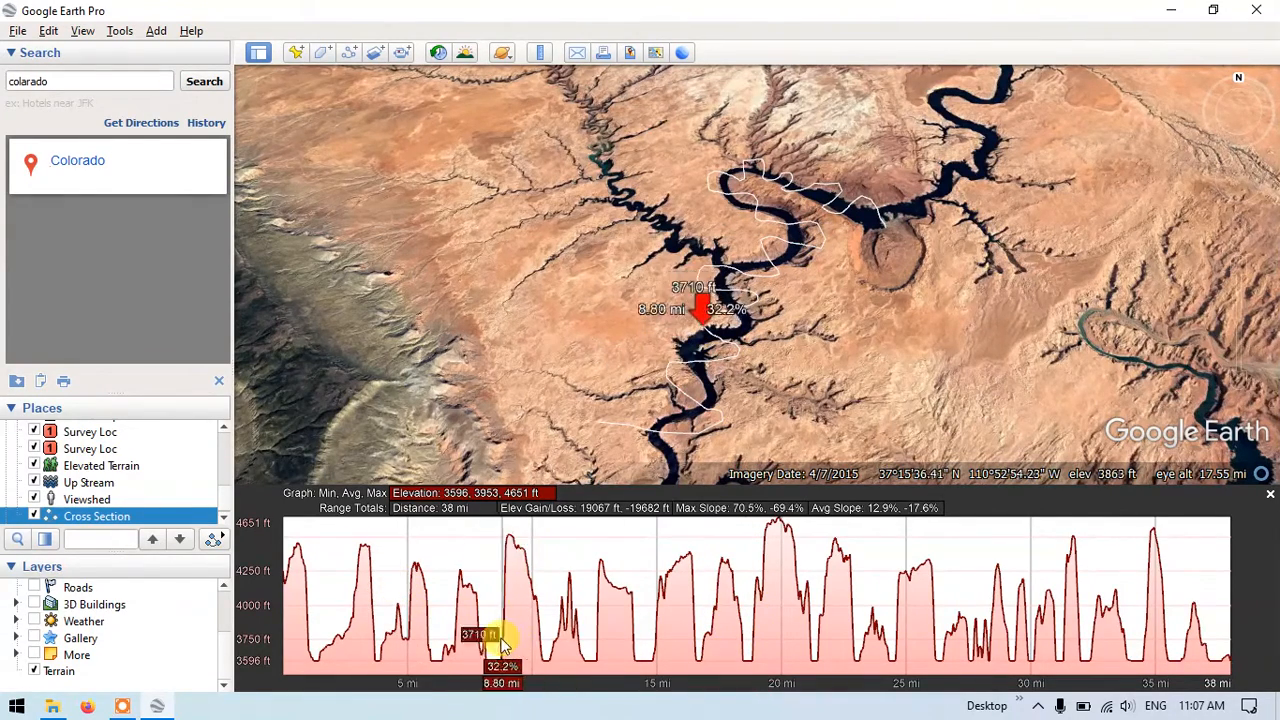
{"action": "mouse_move", "coordinate": [490, 548]}
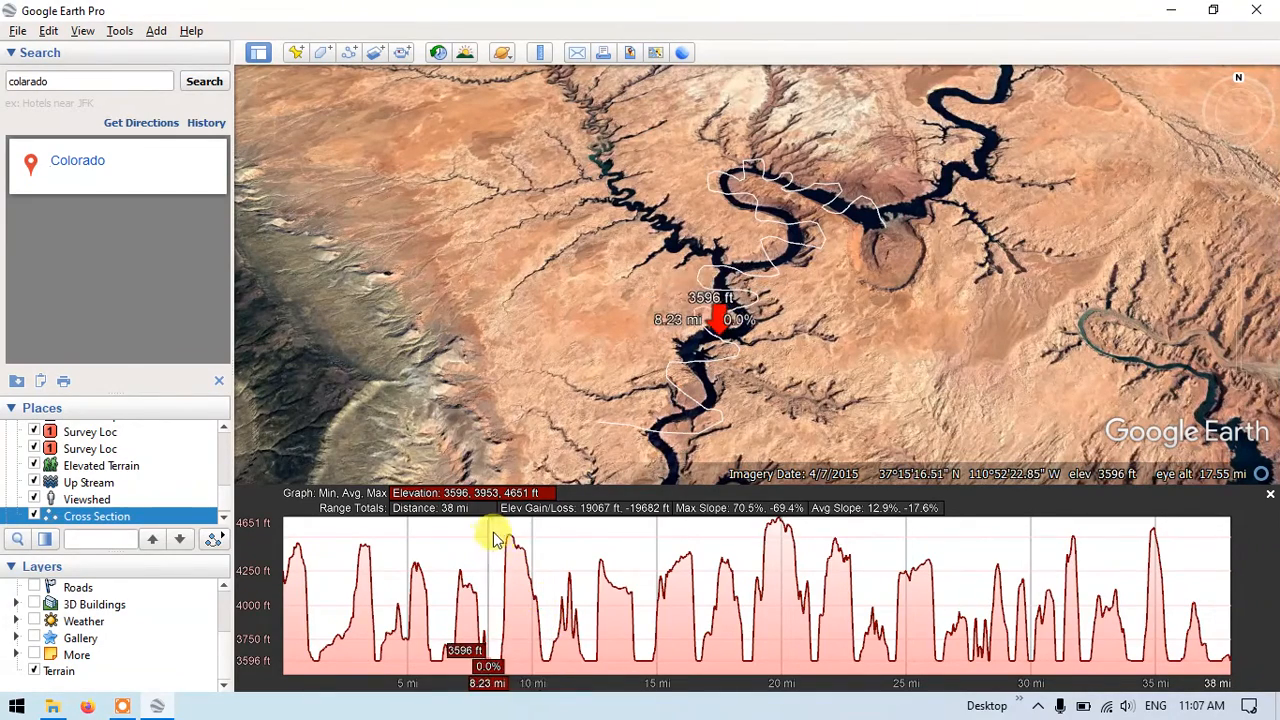
{"action": "mouse_move", "coordinate": [548, 656]}
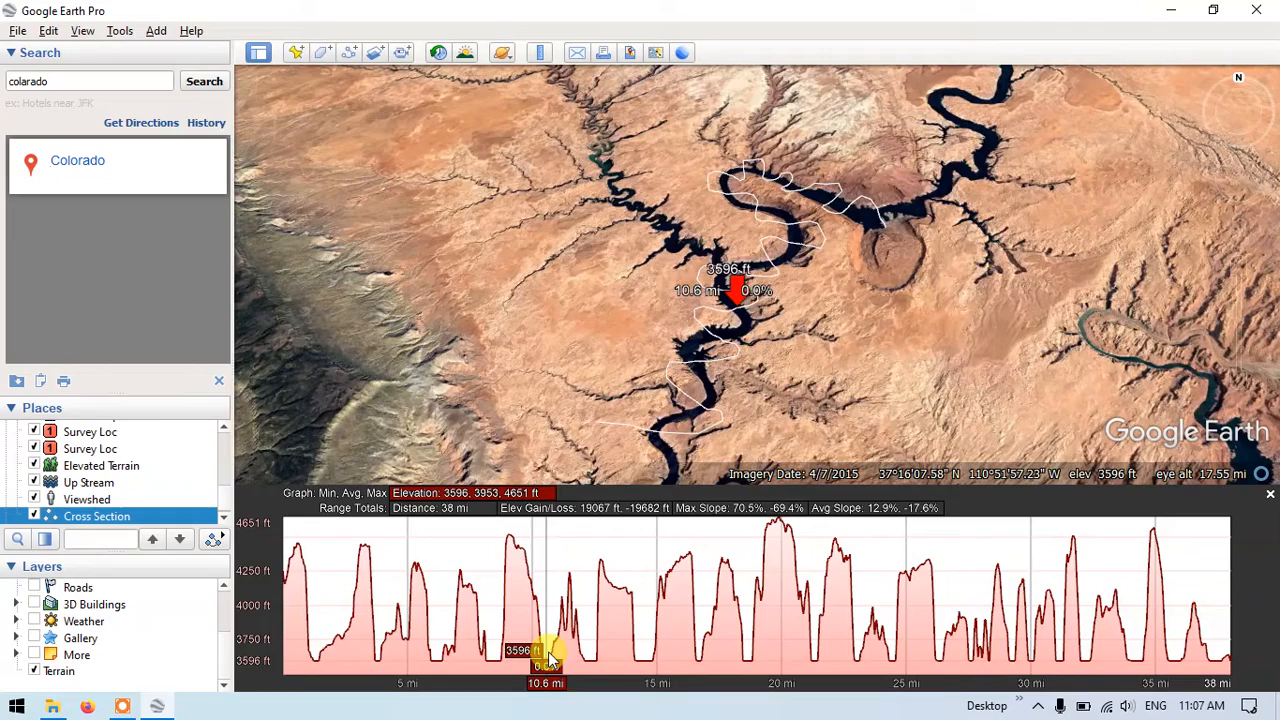
{"action": "mouse_move", "coordinate": [360, 656]}
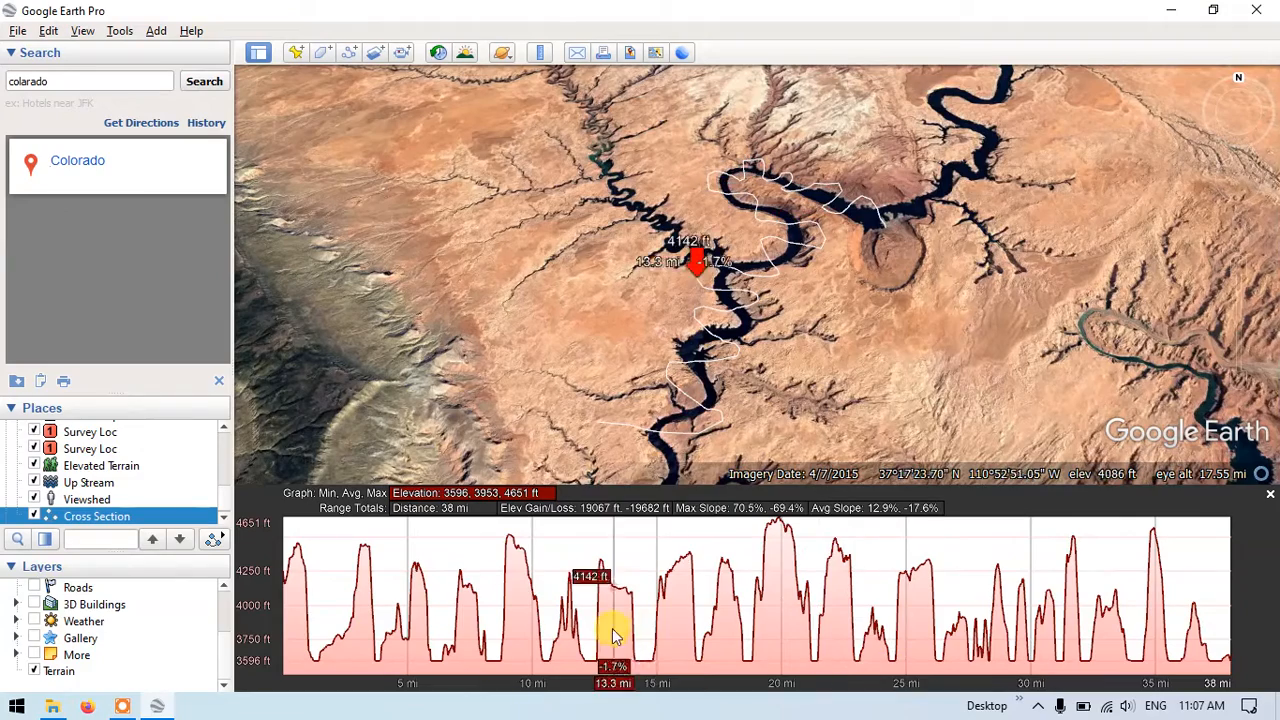
{"action": "mouse_move", "coordinate": [990, 664]}
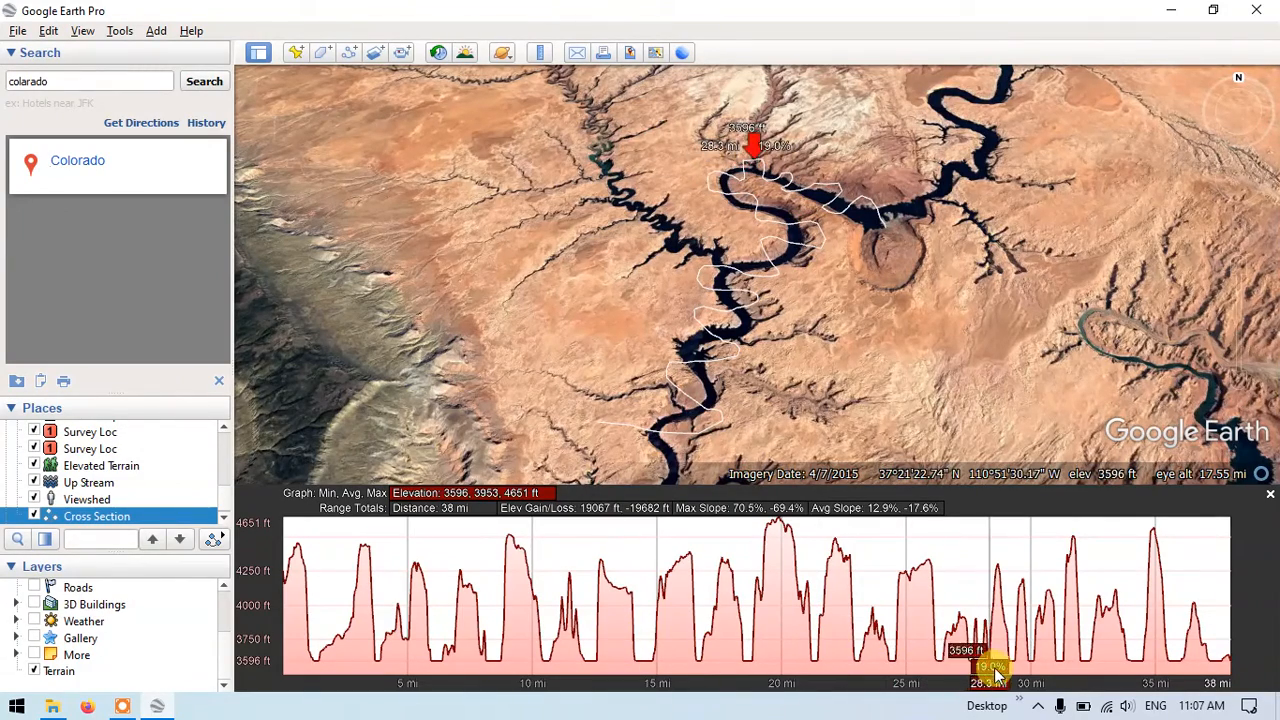
{"action": "mouse_move", "coordinate": [1064, 684]}
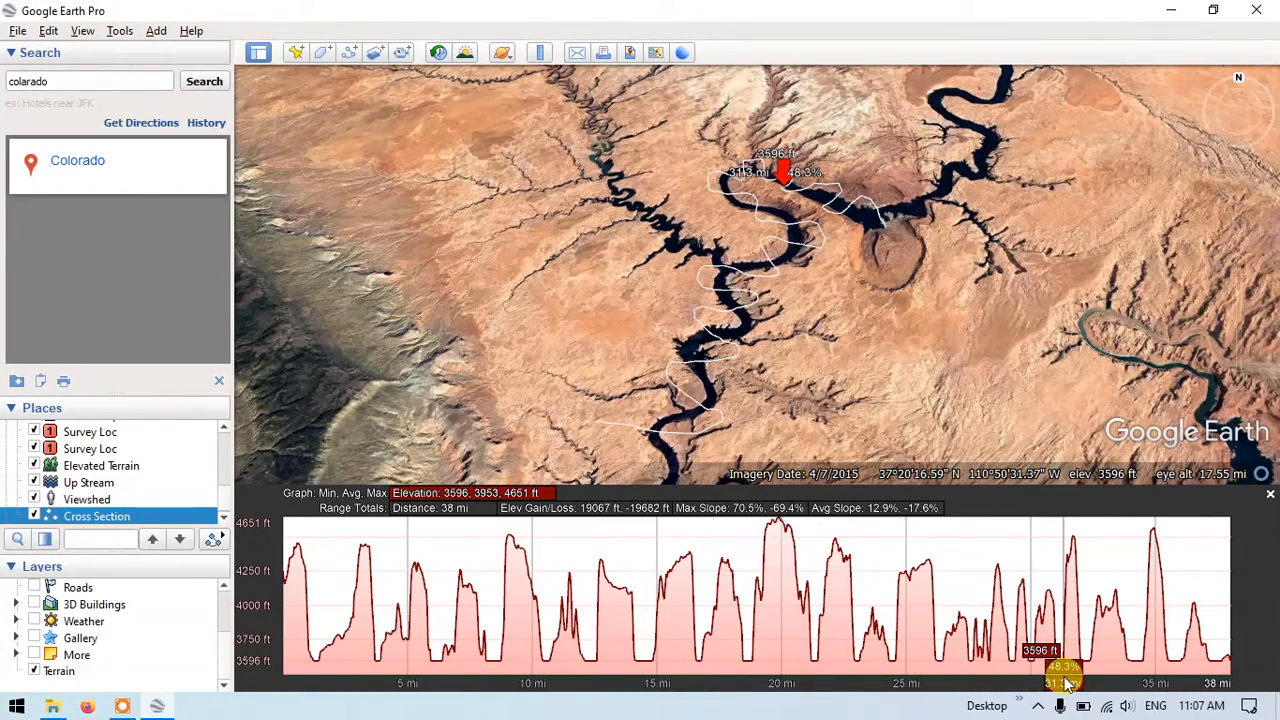
{"action": "mouse_move", "coordinate": [1064, 680]}
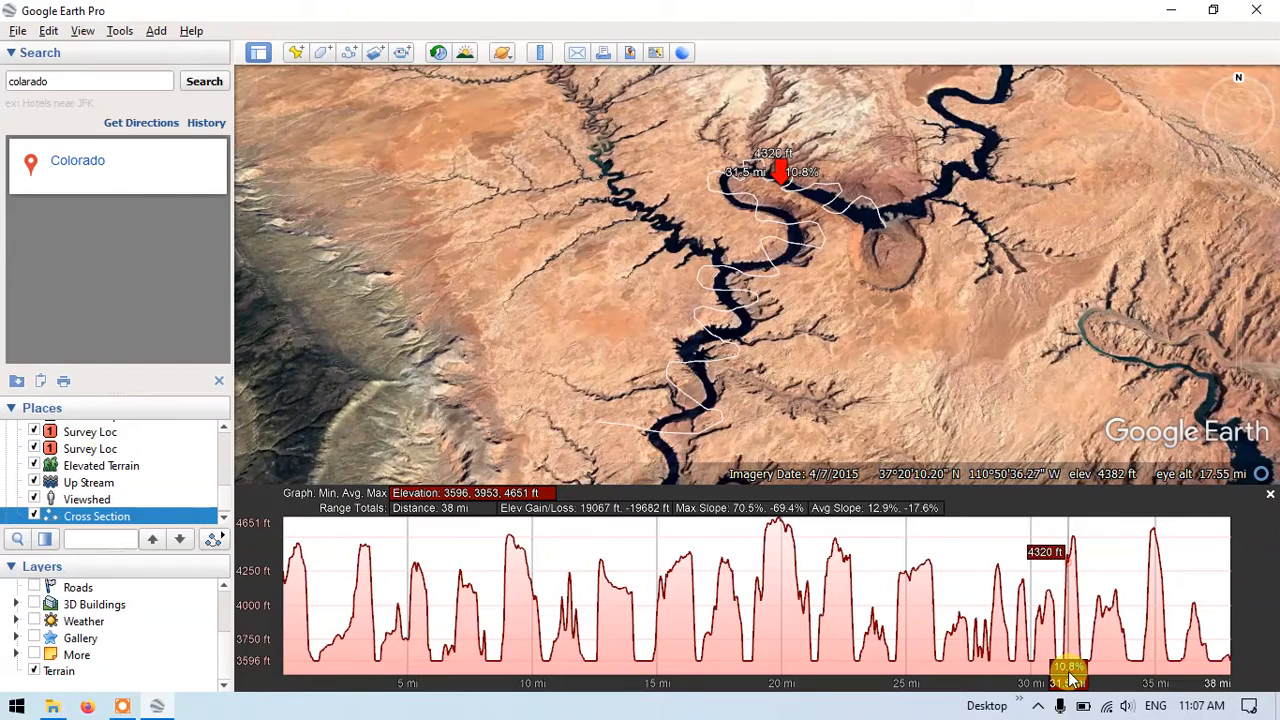
{"action": "mouse_move", "coordinate": [1076, 668]}
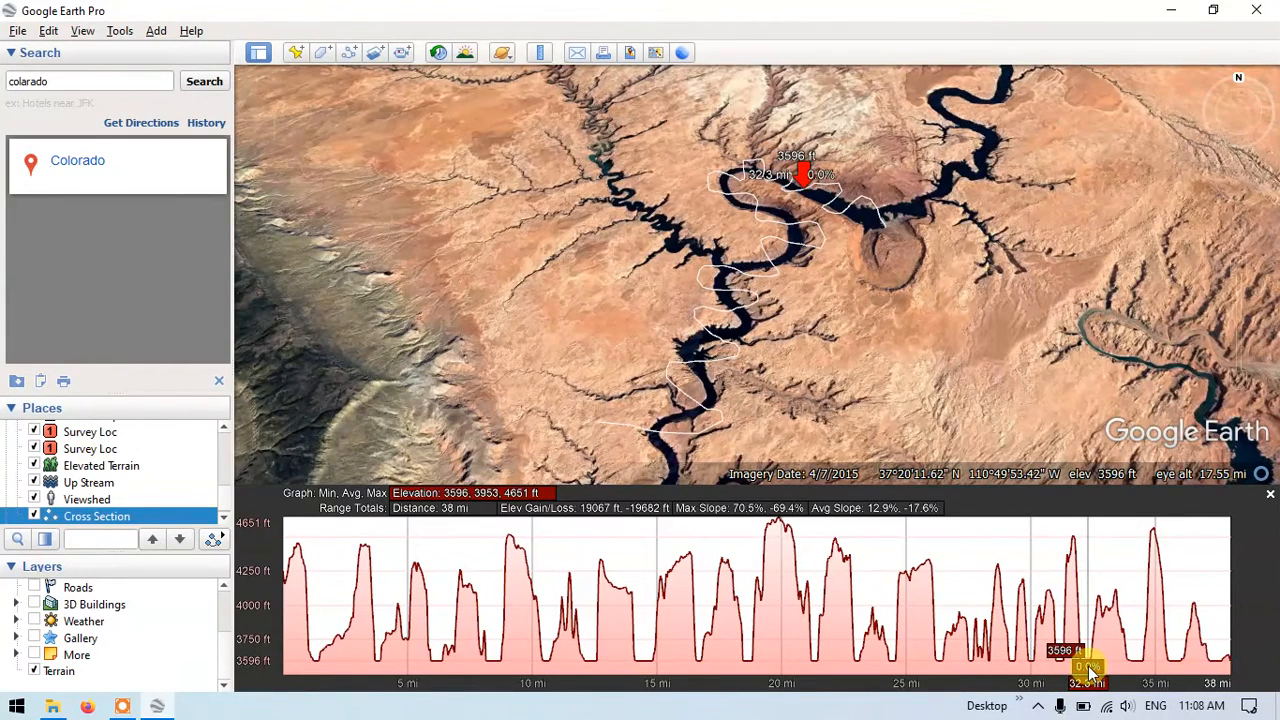
{"action": "mouse_move", "coordinate": [1076, 564]}
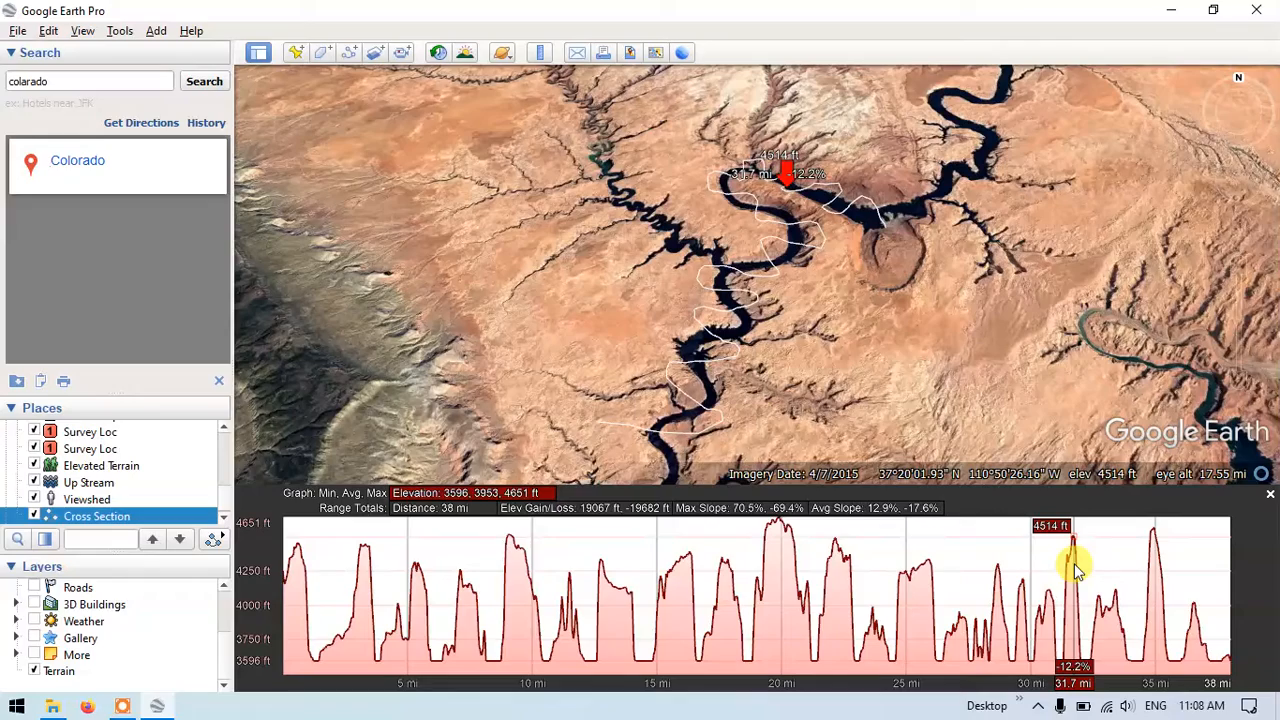
{"action": "mouse_move", "coordinate": [1004, 588]}
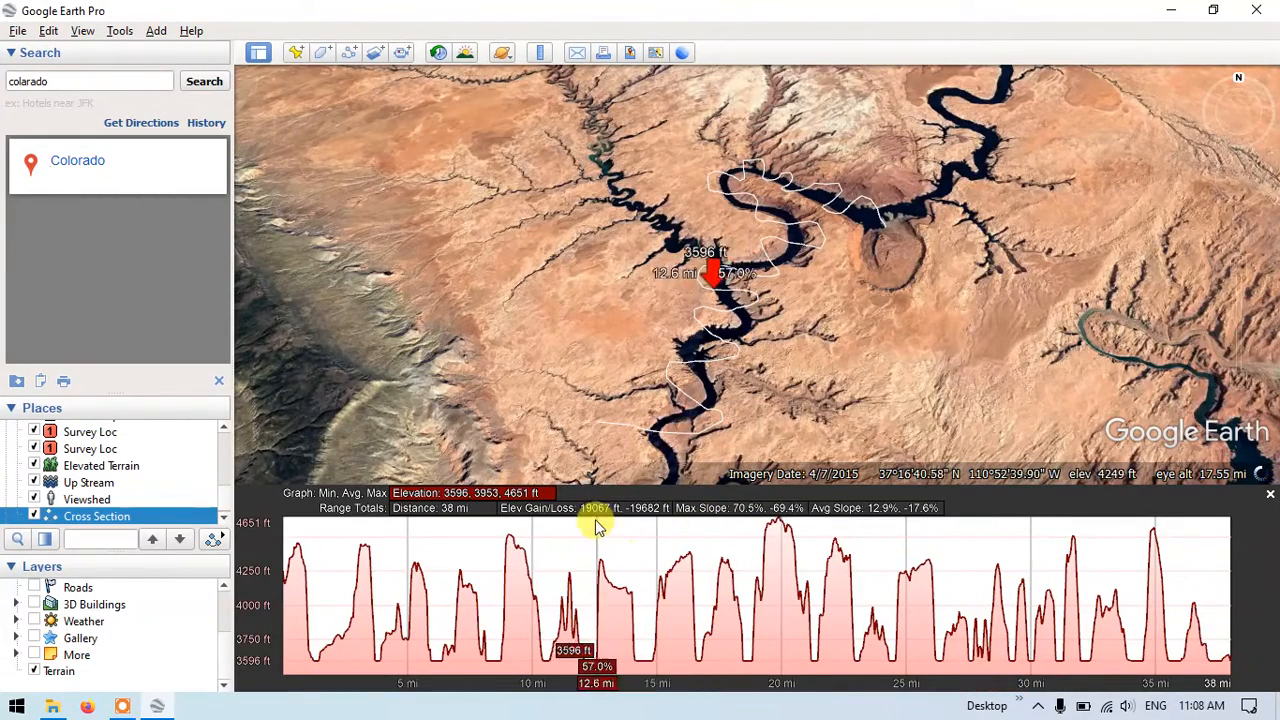
{"action": "mouse_move", "coordinate": [320, 600]}
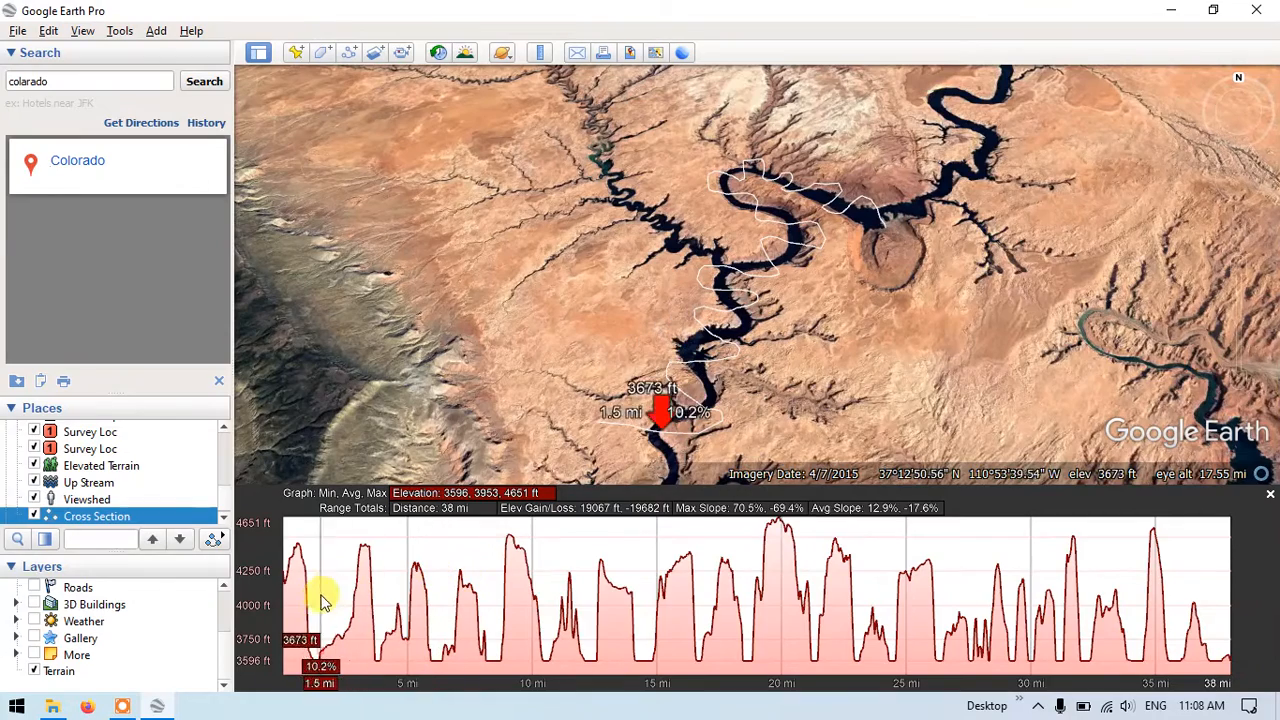
{"action": "mouse_move", "coordinate": [318, 616]}
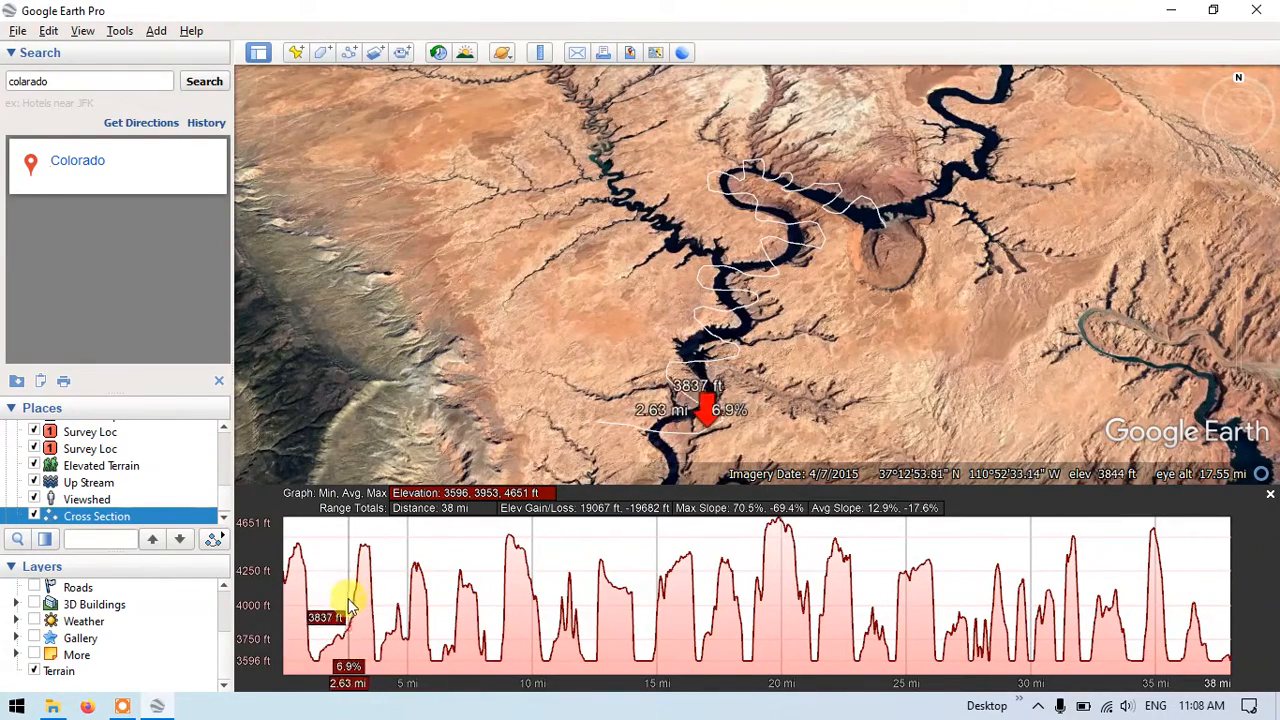
{"action": "mouse_move", "coordinate": [368, 556]}
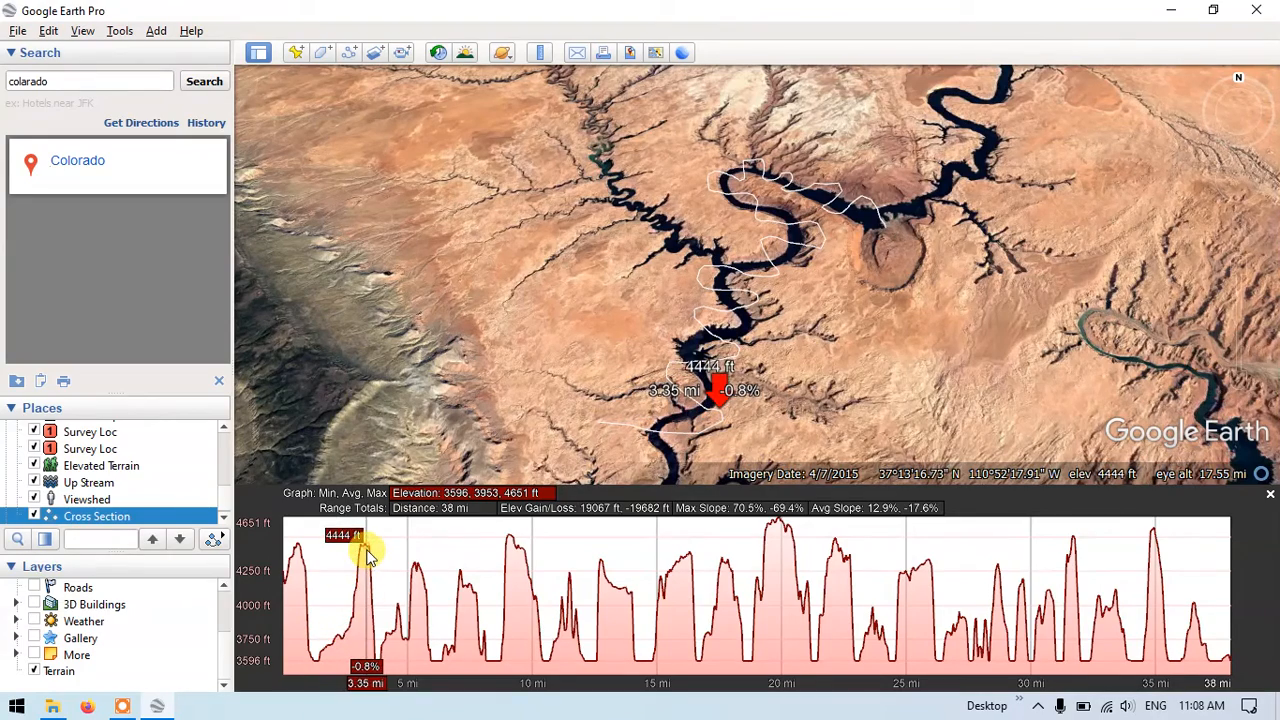
{"action": "mouse_move", "coordinate": [616, 570]}
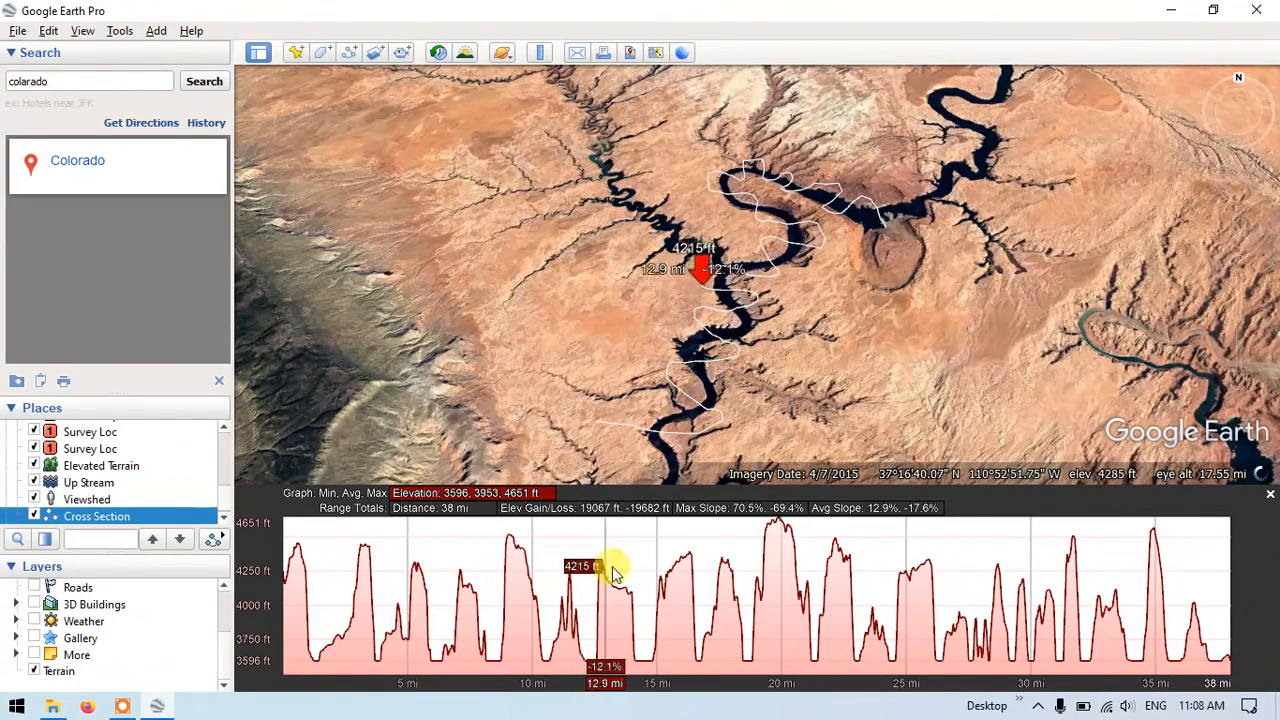
{"action": "mouse_move", "coordinate": [948, 558]}
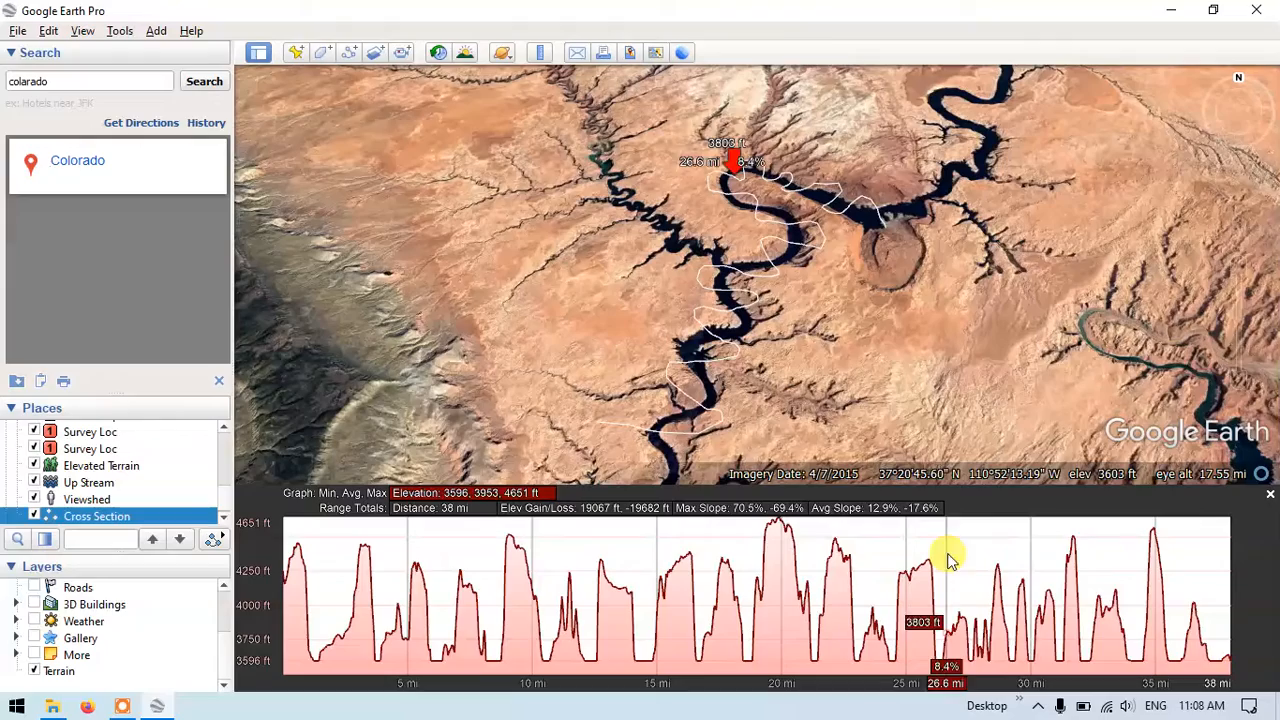
{"action": "mouse_move", "coordinate": [1156, 596]}
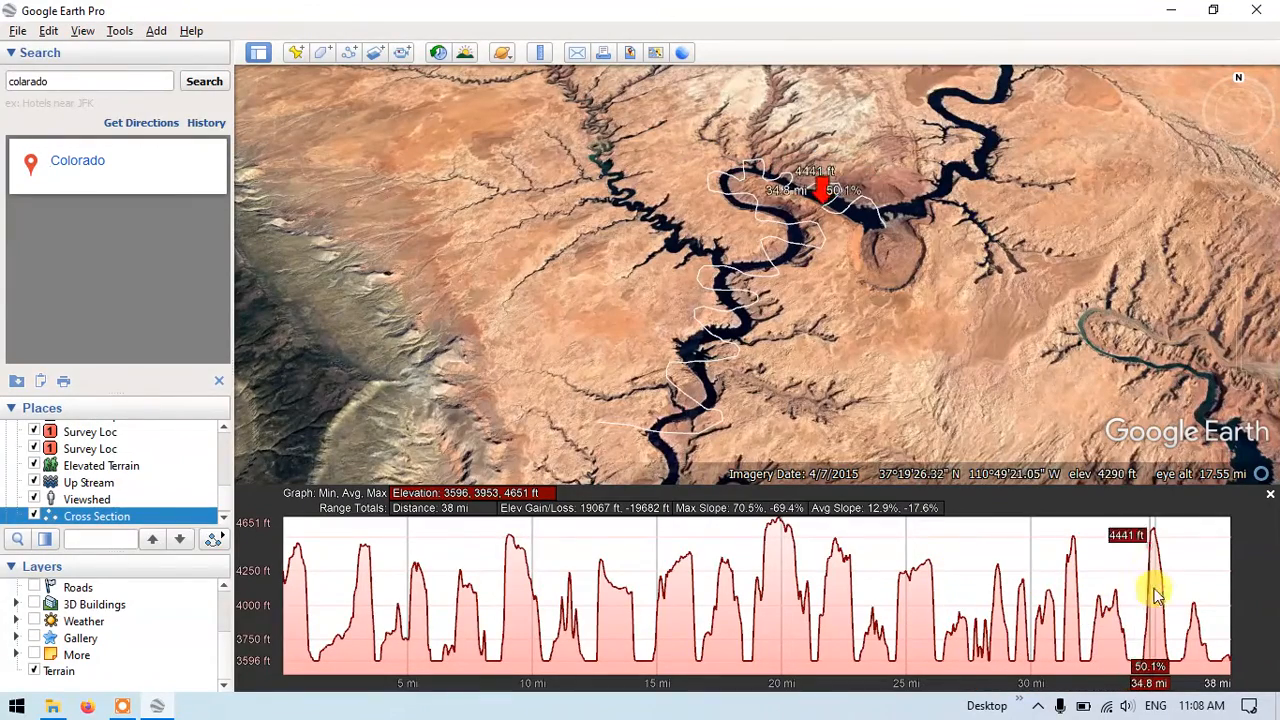
{"action": "mouse_move", "coordinate": [1220, 650]}
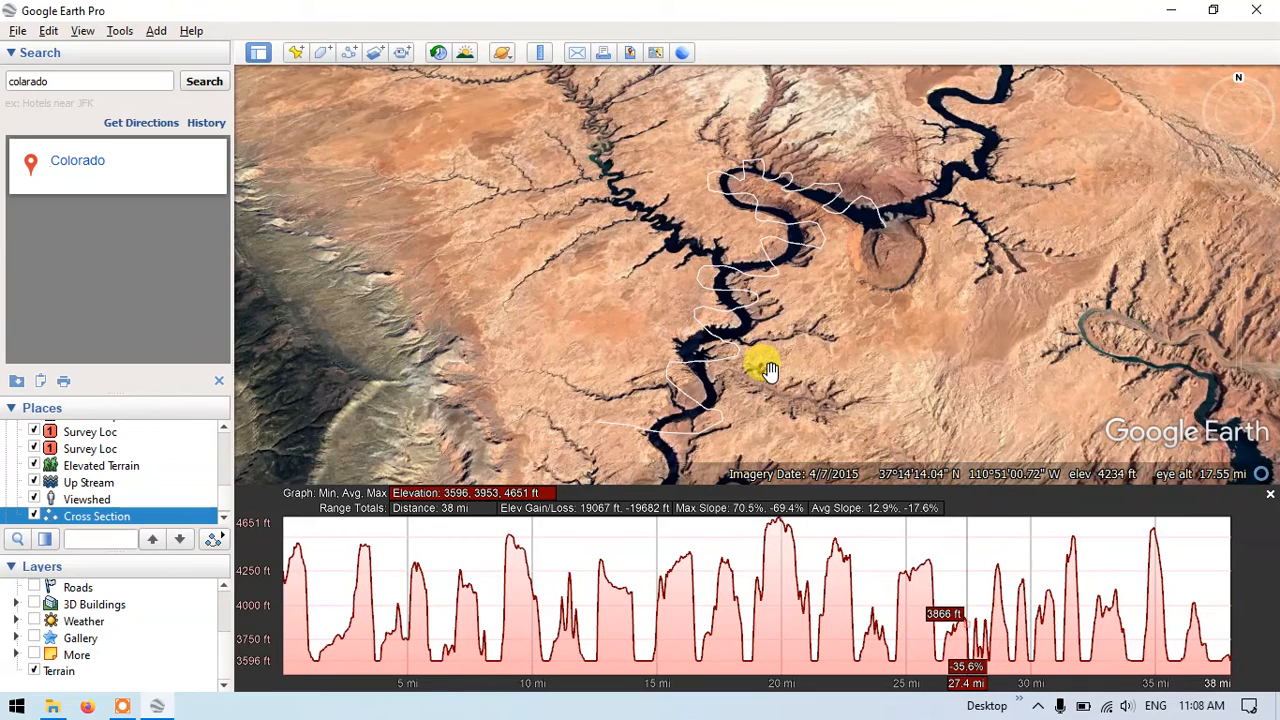
{"action": "mouse_move", "coordinate": [656, 420]}
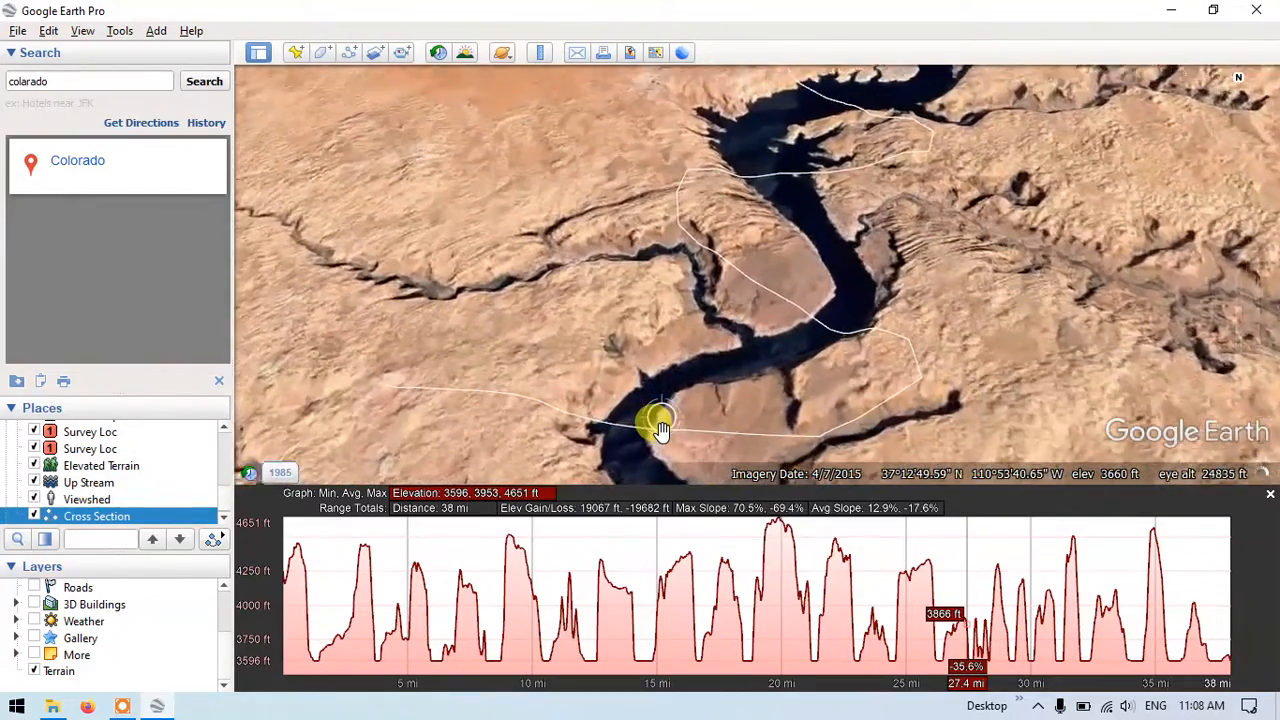
Zoom in on the river where the Cross Section path crosses it.
{"action": "scroll", "scroll_direction": "up", "scroll_amount": 3}
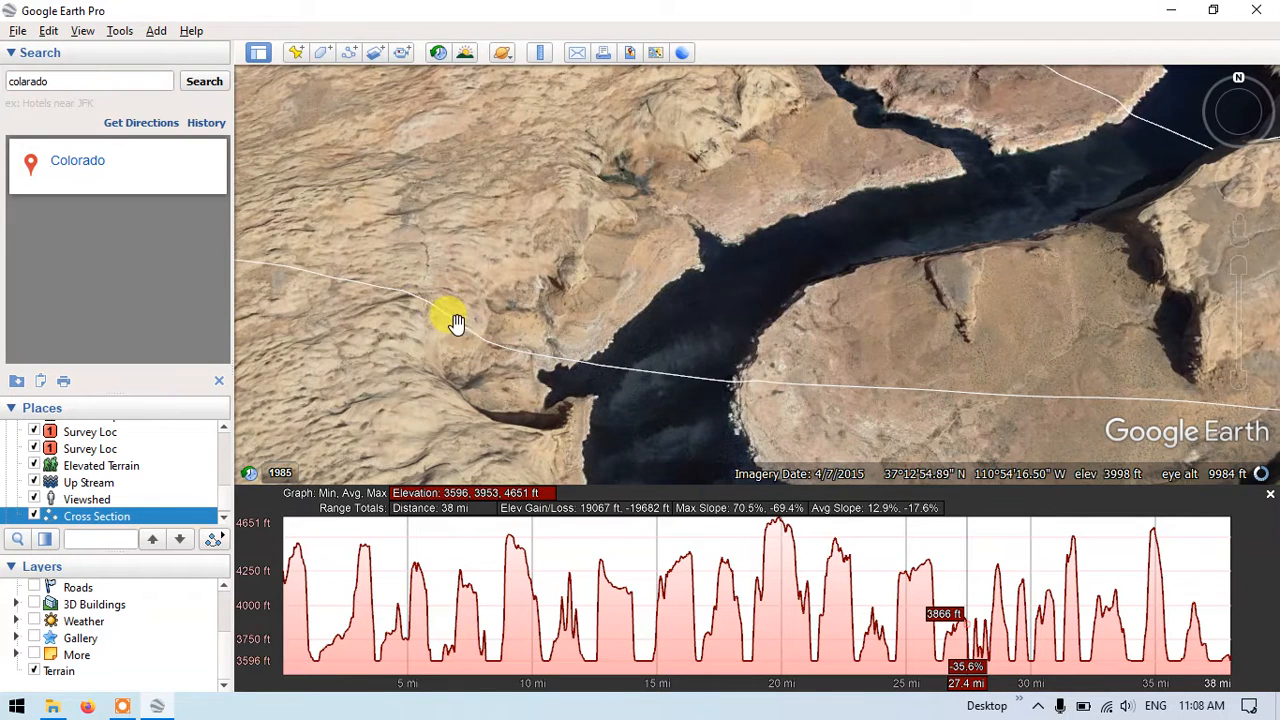
{"action": "mouse_move", "coordinate": [596, 364]}
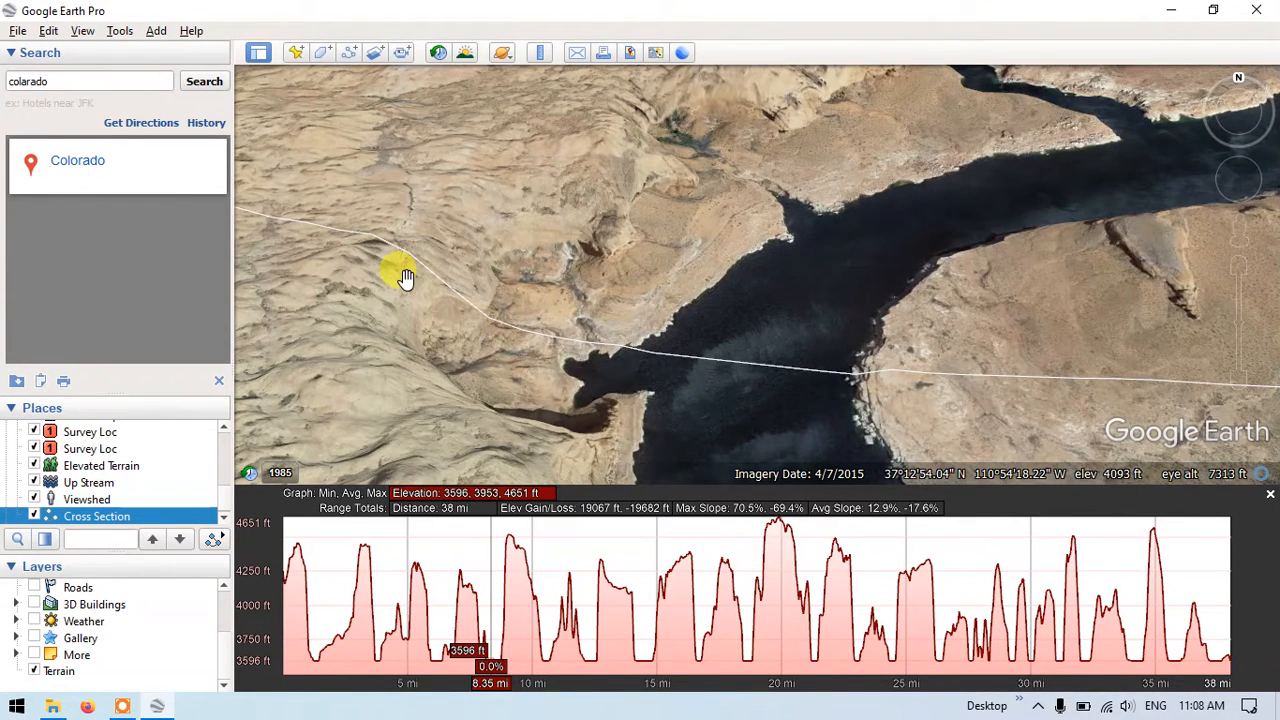
{"action": "mouse_move", "coordinate": [616, 278]}
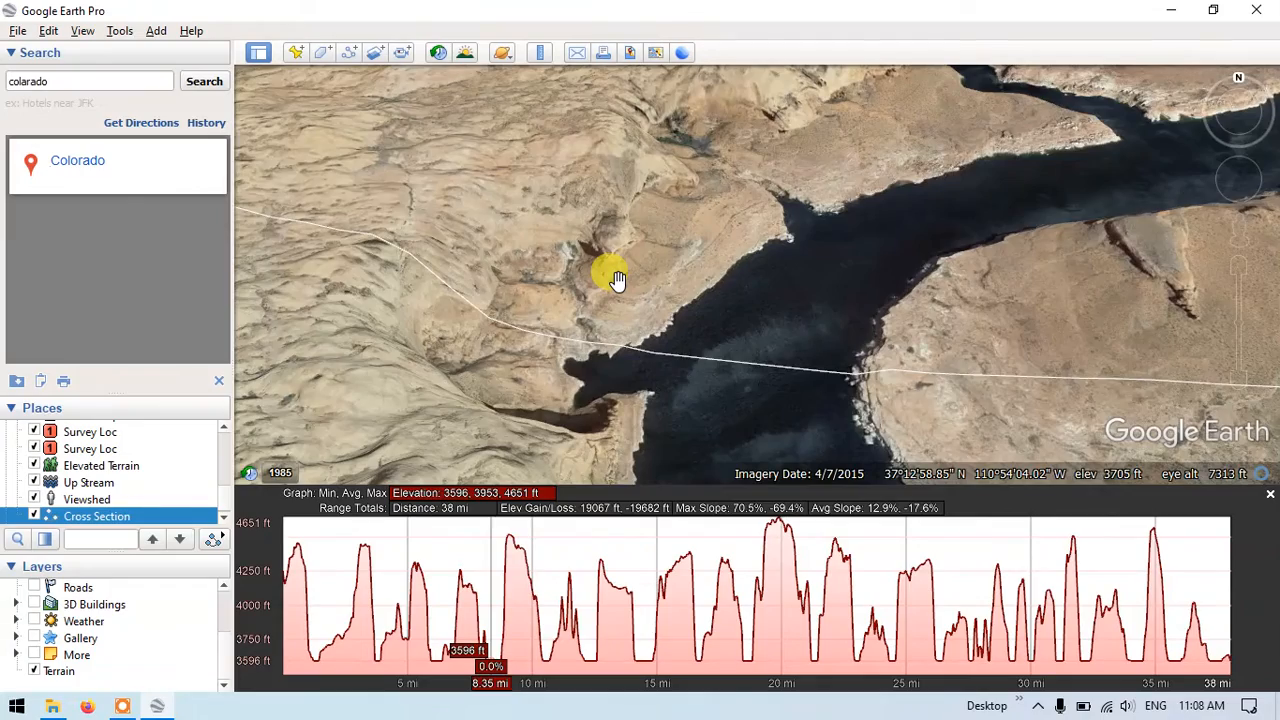